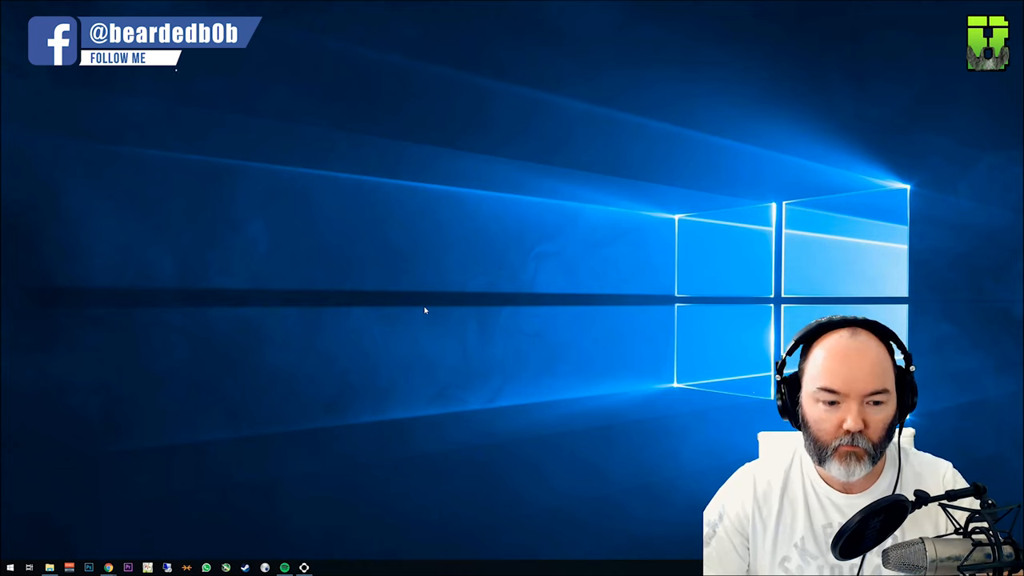
Launch Command Prompt and run ipconfig to reveal IPv4 address 192.168.1.6
{"action": "left_click", "coordinate": [9, 567]}
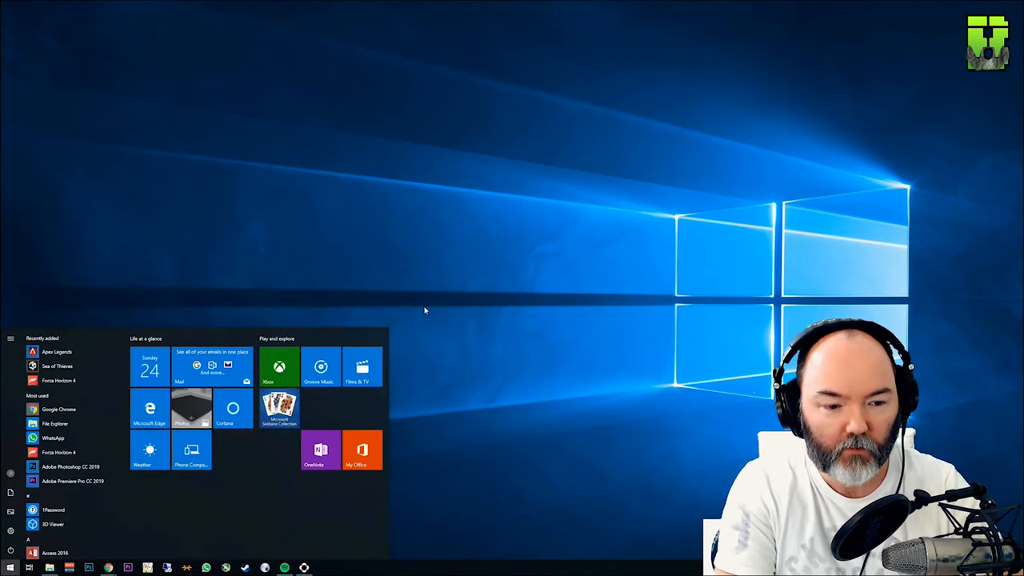
{"action": "type", "text": "cmd"}
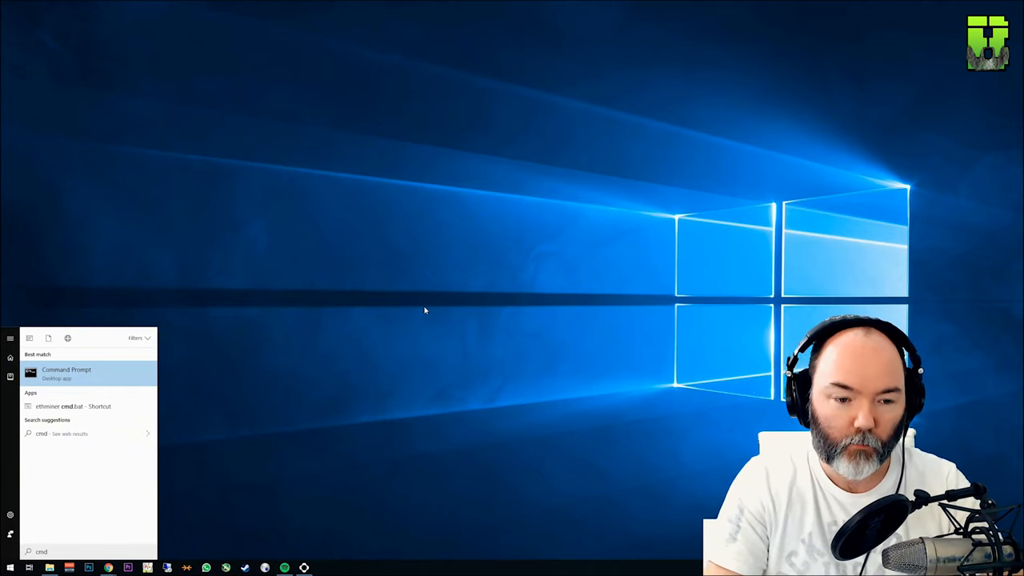
{"action": "left_click", "coordinate": [65, 373]}
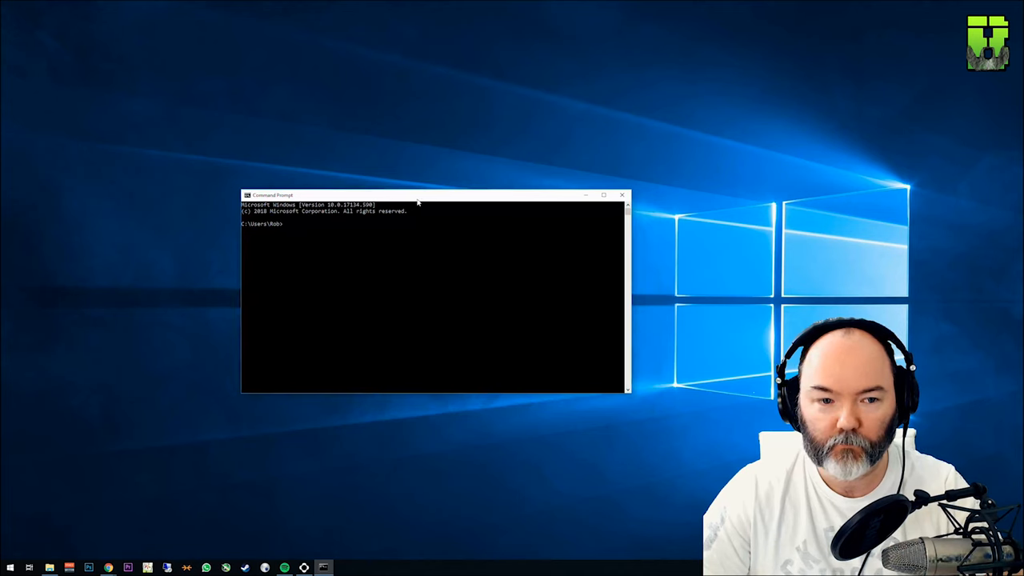
{"action": "type", "text": "ip"}
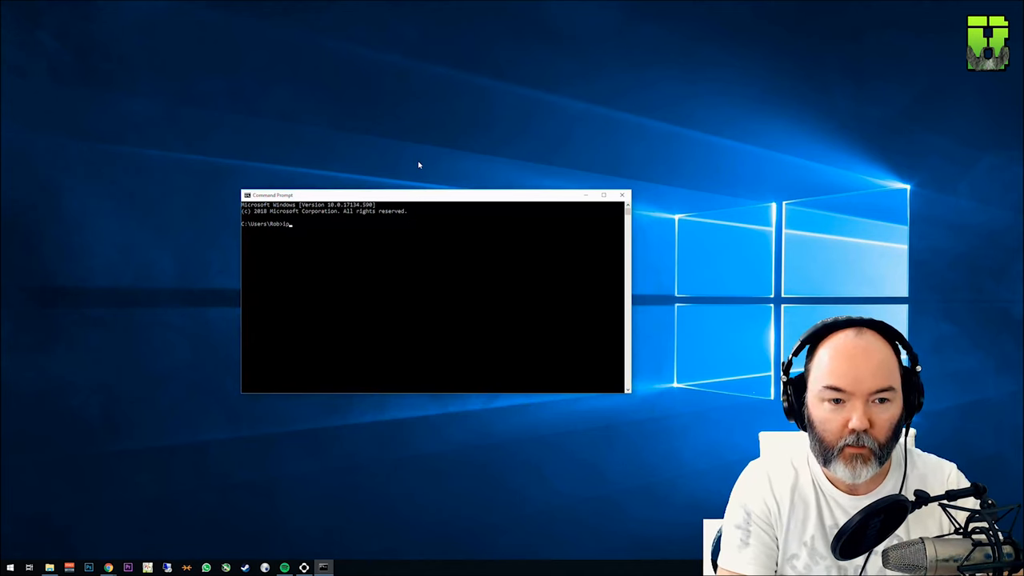
{"action": "type", "text": "ipconfig"}
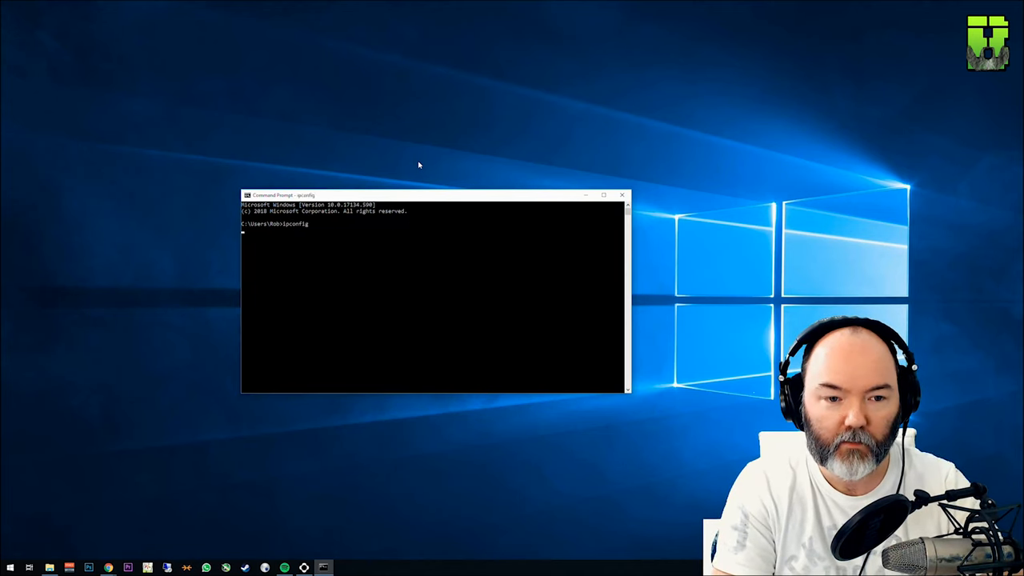
{"action": "key", "text": "enter"}
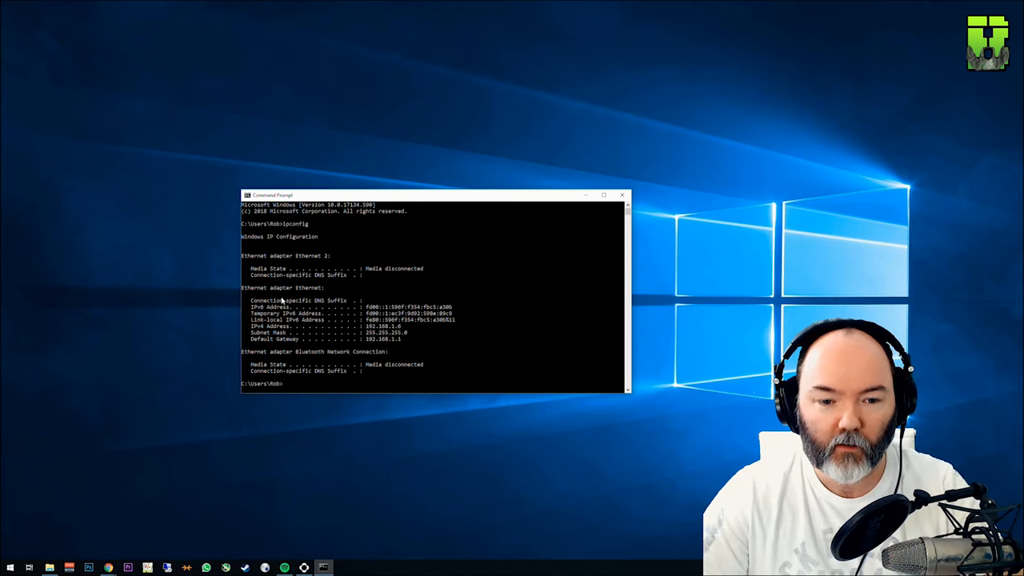
{"action": "mouse_move", "coordinate": [322, 328]}
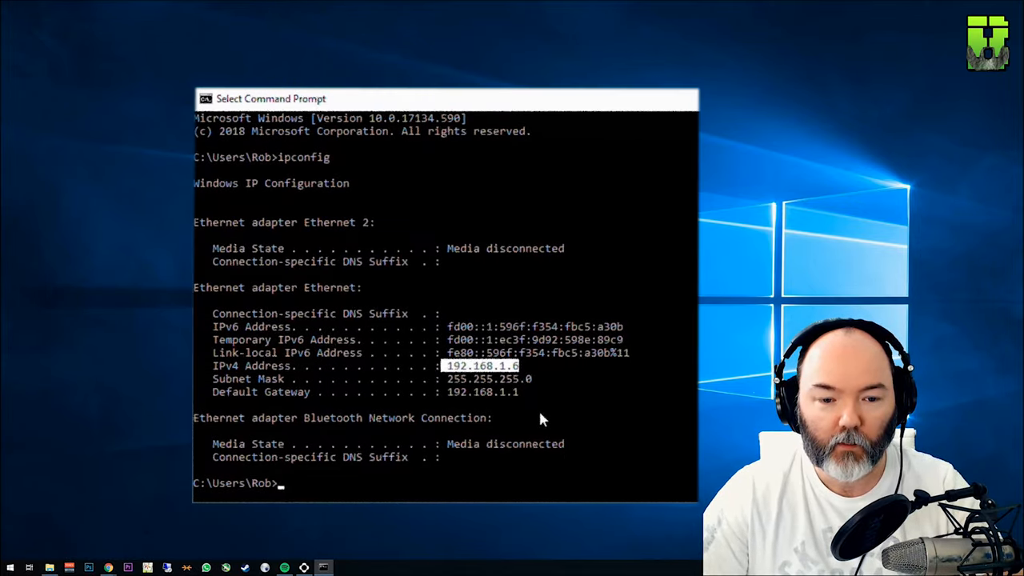
{"action": "mouse_move", "coordinate": [268, 392]}
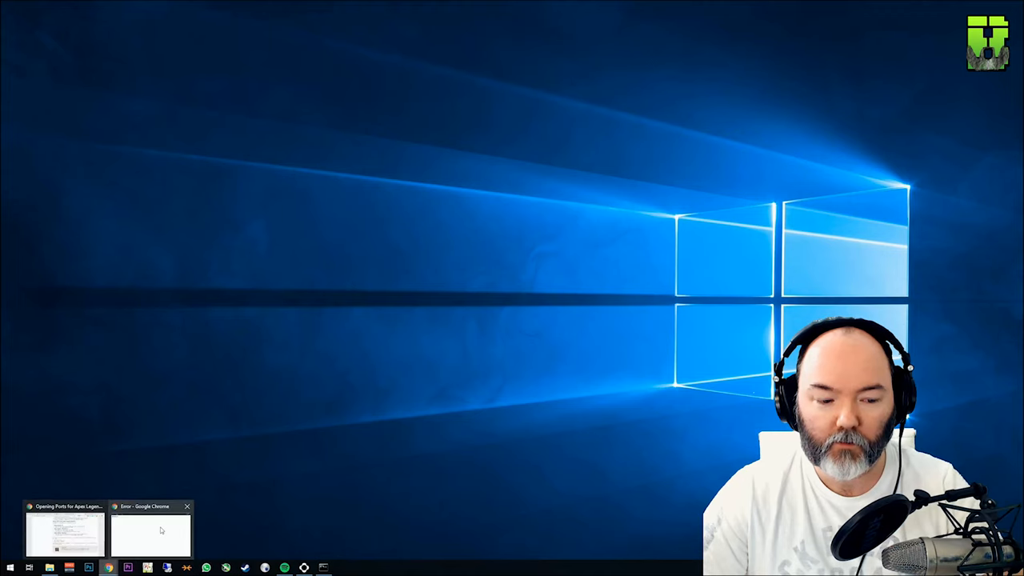
Bring up Chrome and sign in to the router at 192.168.1.254
{"action": "left_click", "coordinate": [150, 532]}
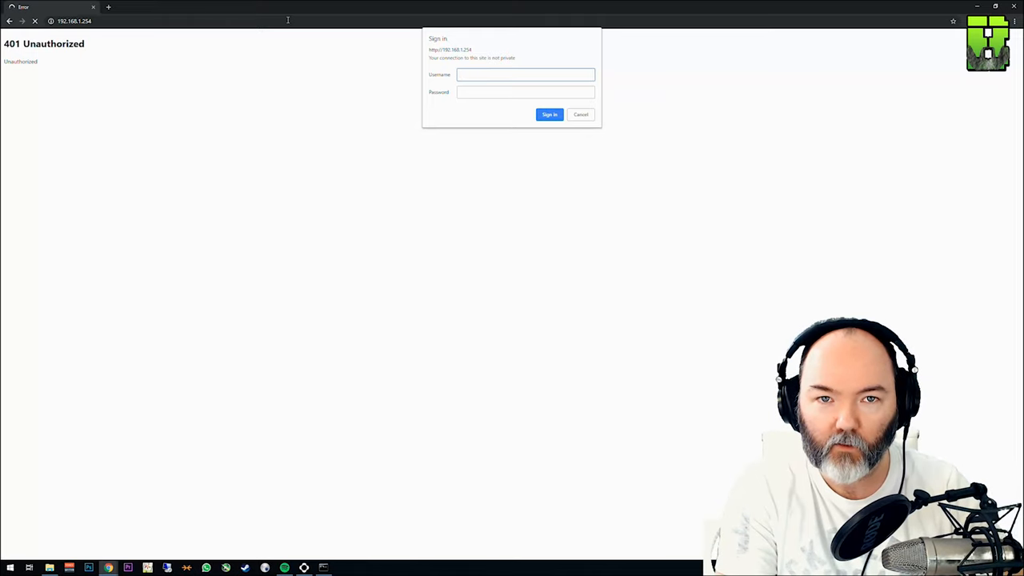
{"action": "left_click", "coordinate": [549, 114]}
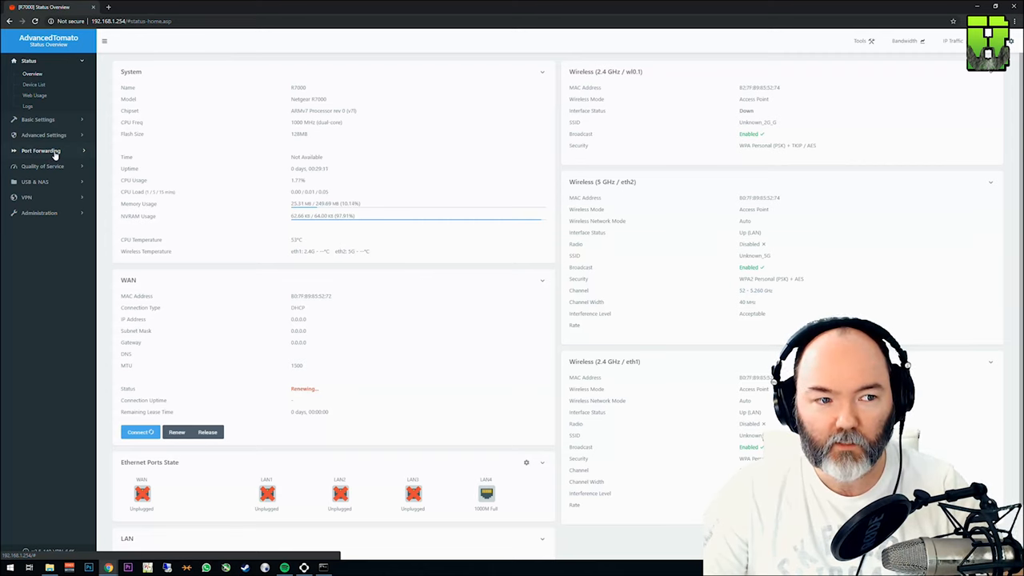
Open Port Forwarding > Basic and enable a new rule with protocol TCP
{"action": "left_click", "coordinate": [41, 152]}
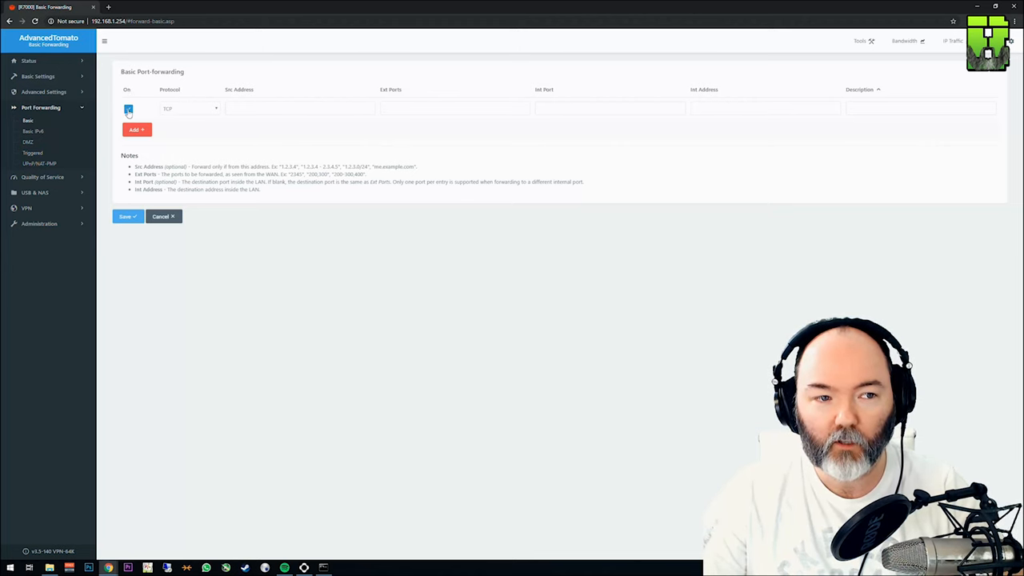
{"action": "left_click", "coordinate": [190, 108]}
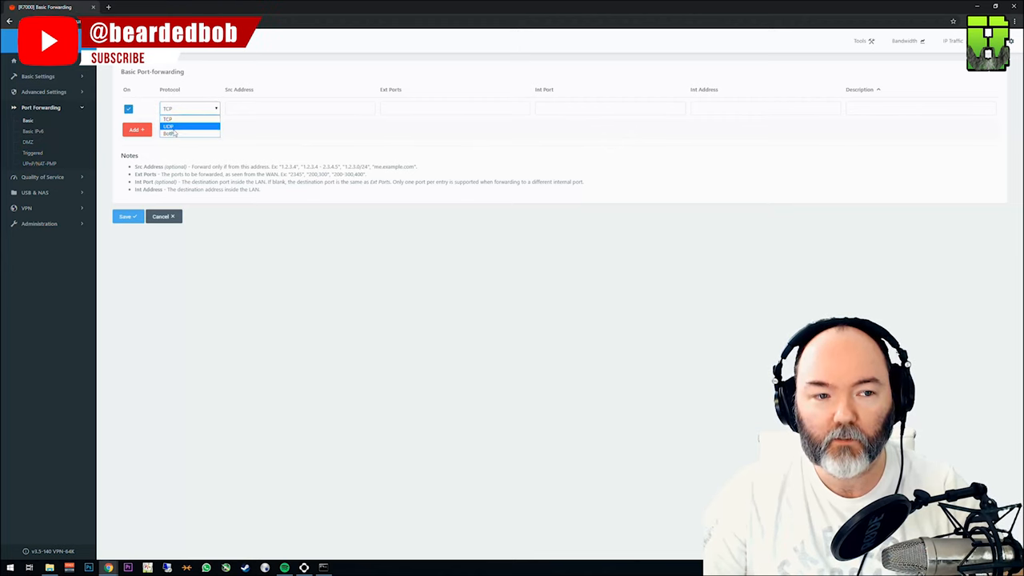
{"action": "left_click", "coordinate": [168, 118]}
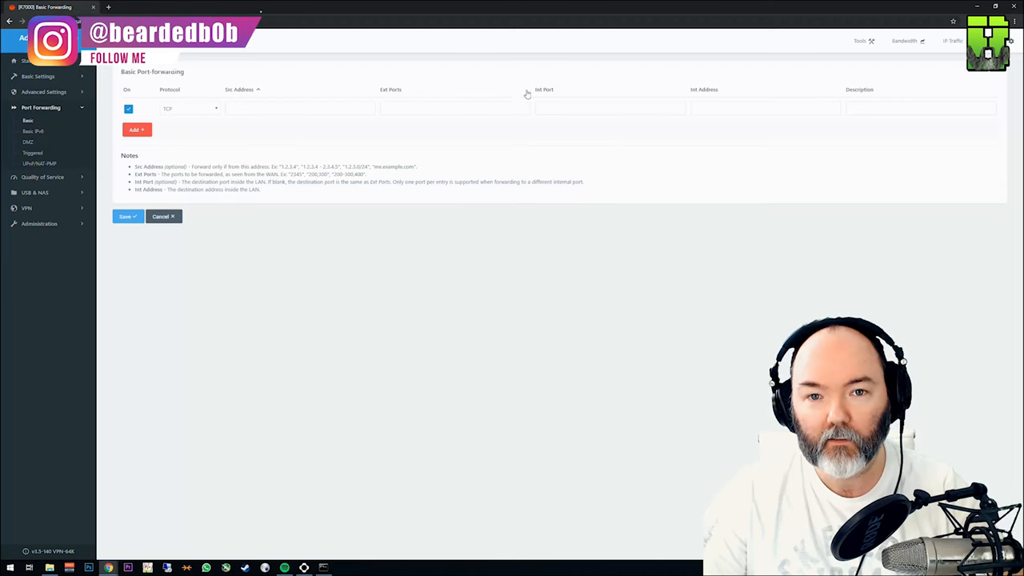
{"action": "mouse_move", "coordinate": [602, 94]}
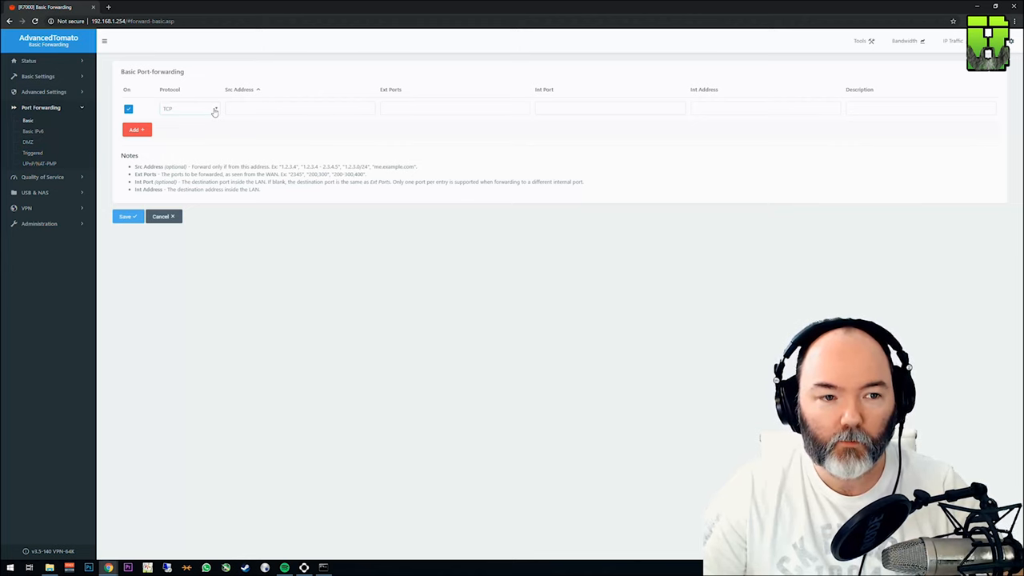
{"action": "left_click", "coordinate": [189, 108]}
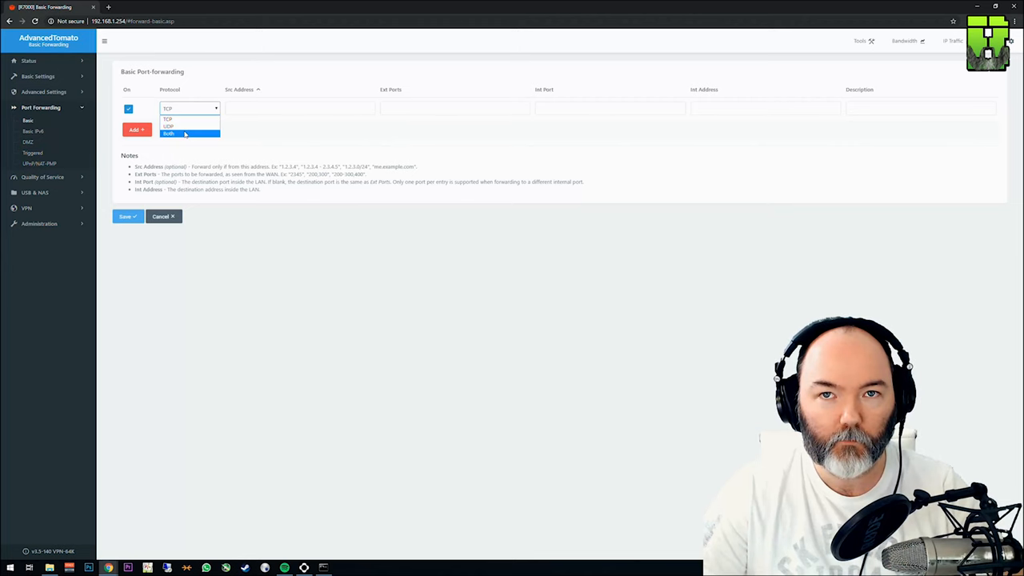
{"action": "left_click", "coordinate": [167, 119]}
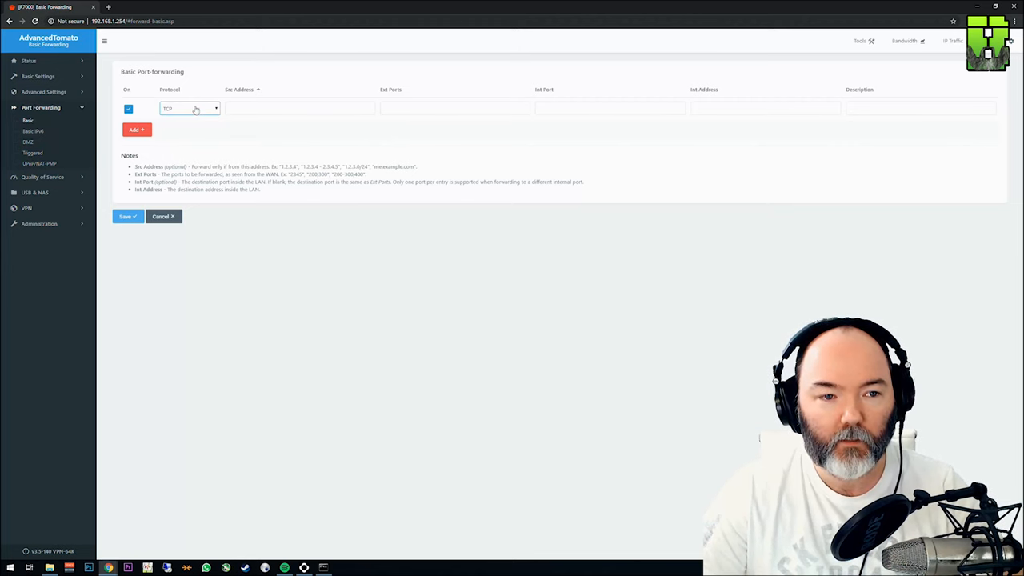
{"action": "left_click", "coordinate": [300, 108]}
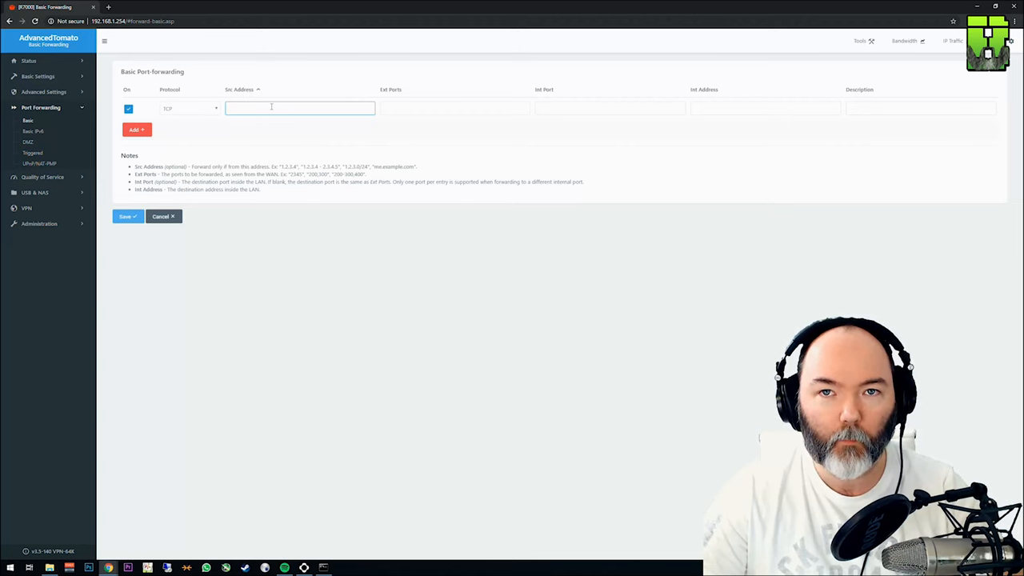
Enter external ports 1024-1124, address 192.168.1.6 and description 'Apex 1' for the rule
{"action": "left_click", "coordinate": [455, 108]}
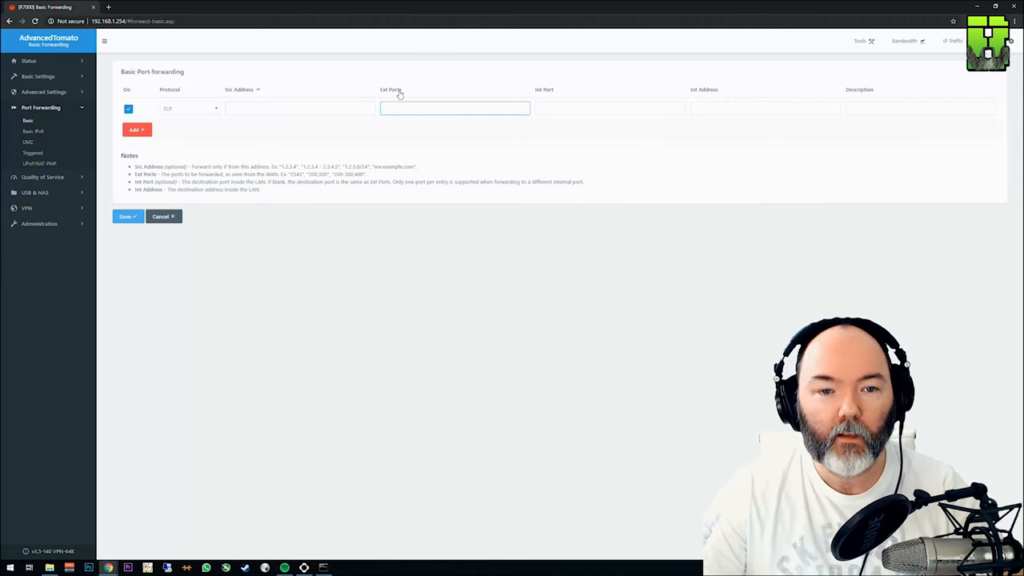
{"action": "type", "text": "1"}
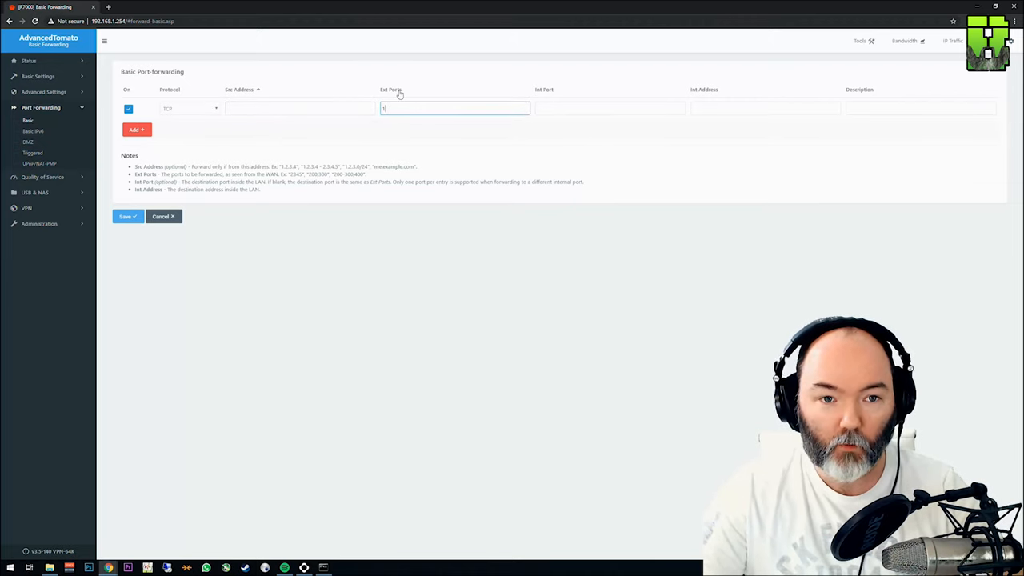
{"action": "type", "text": "024-1124"}
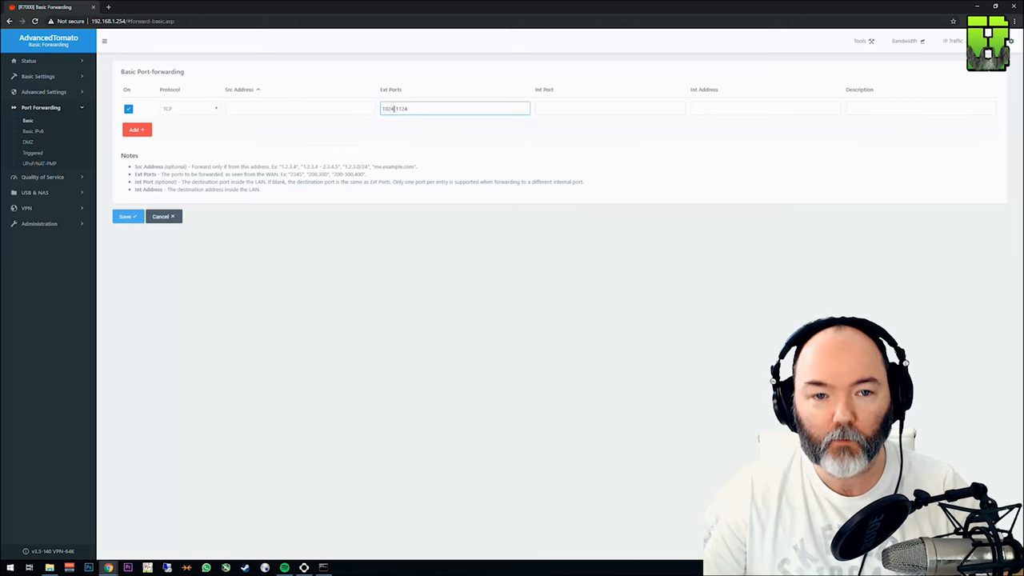
{"action": "double_click", "coordinate": [388, 108]}
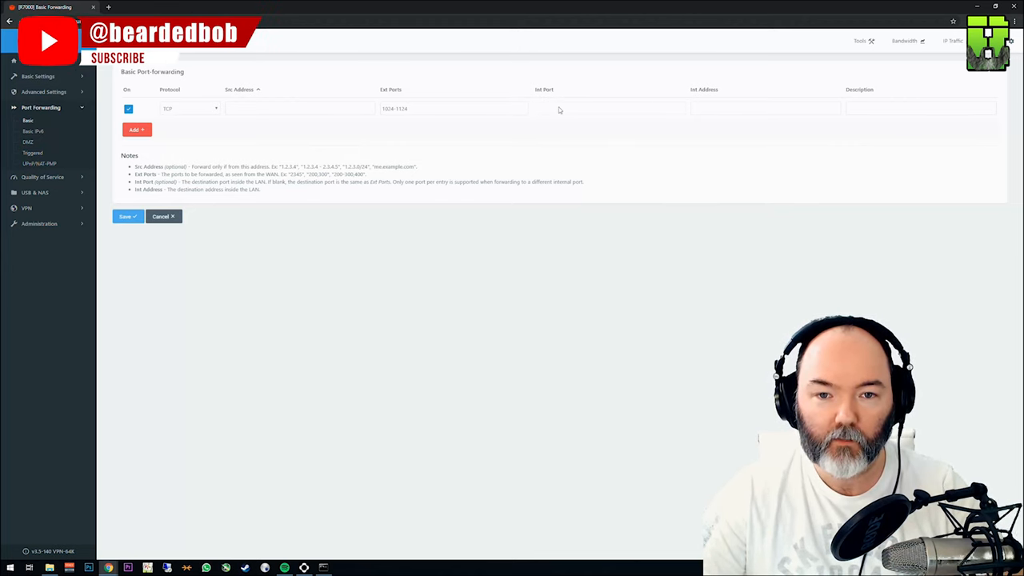
{"action": "mouse_move", "coordinate": [534, 76]}
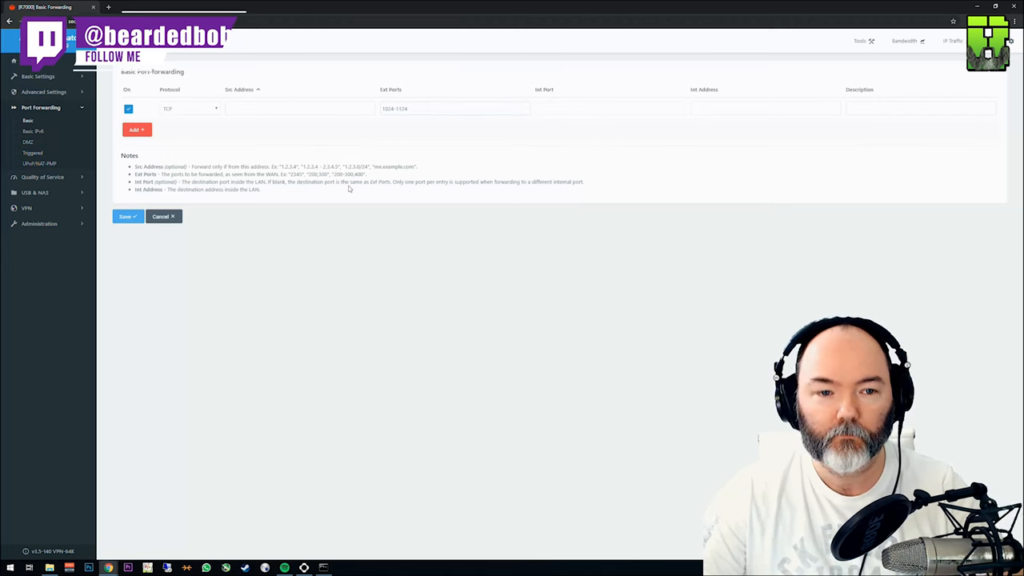
{"action": "left_click", "coordinate": [764, 108]}
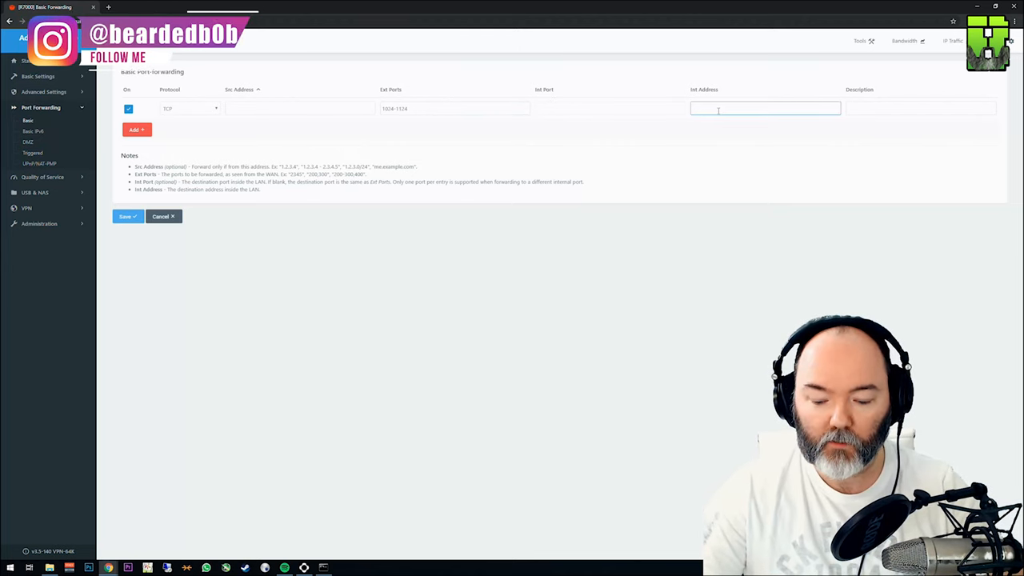
{"action": "type", "text": "192.168.1.6"}
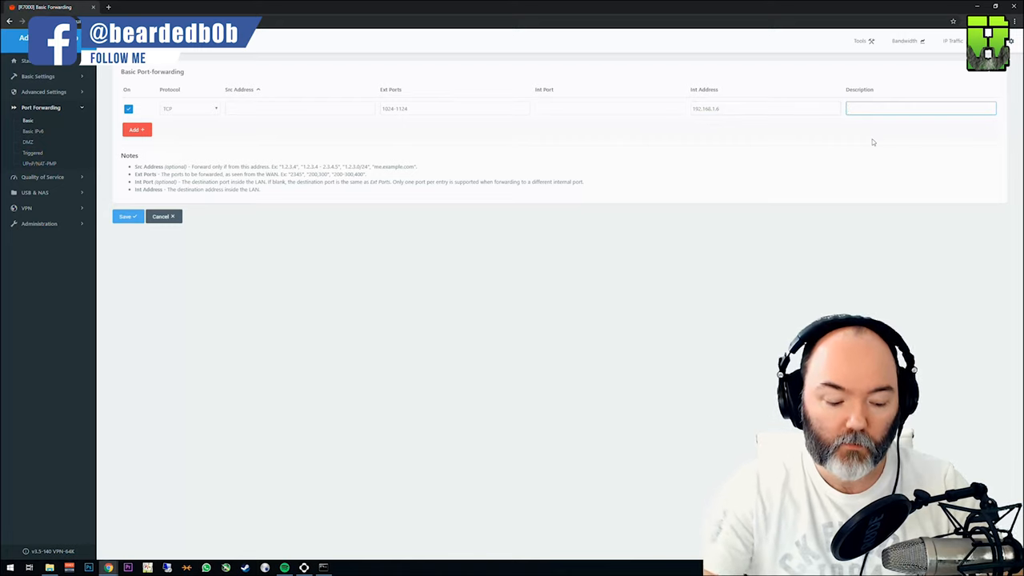
{"action": "type", "text": "Apex 1"}
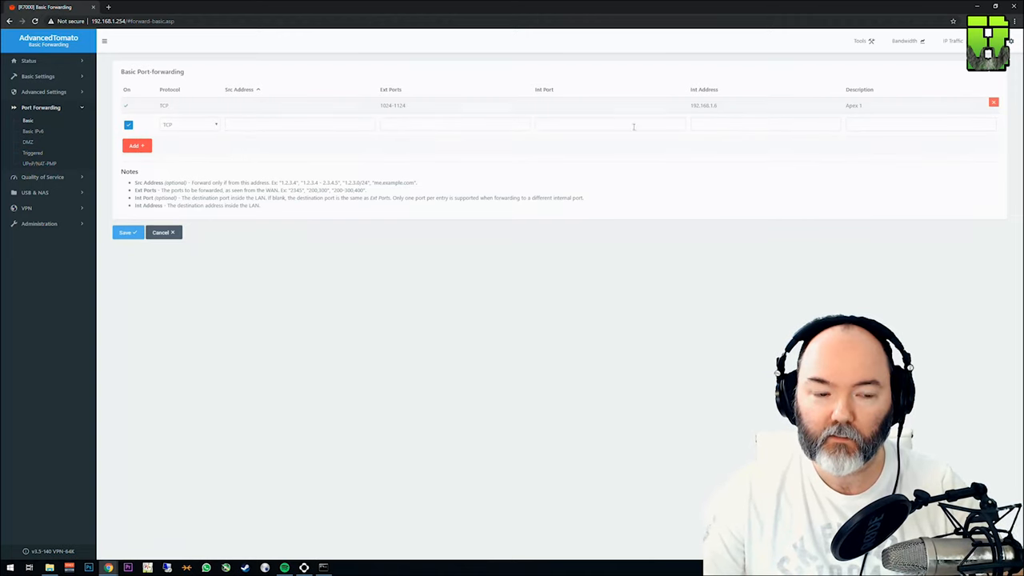
{"action": "left_click", "coordinate": [126, 232]}
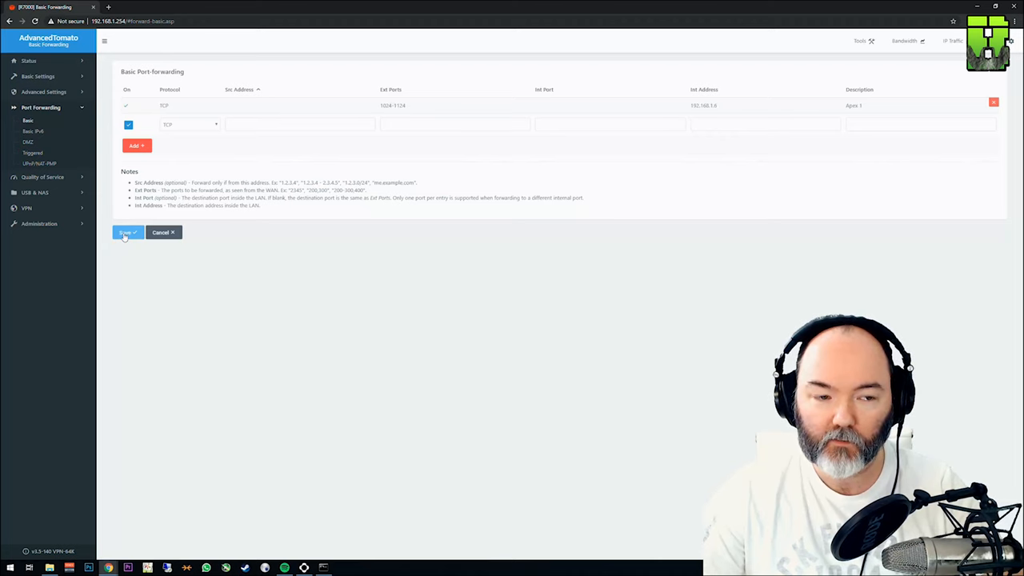
{"action": "left_click", "coordinate": [126, 233]}
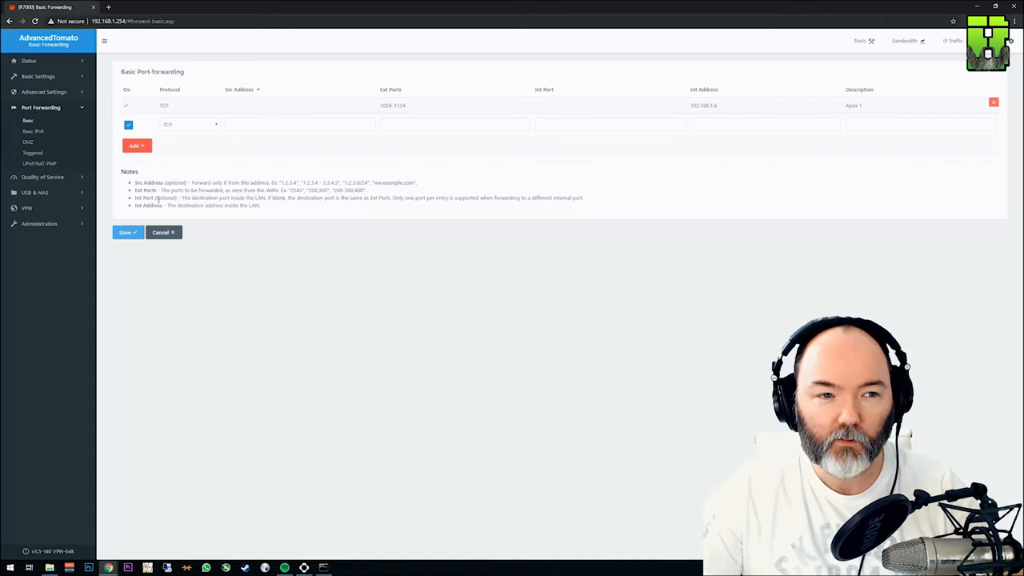
{"action": "mouse_move", "coordinate": [300, 229]}
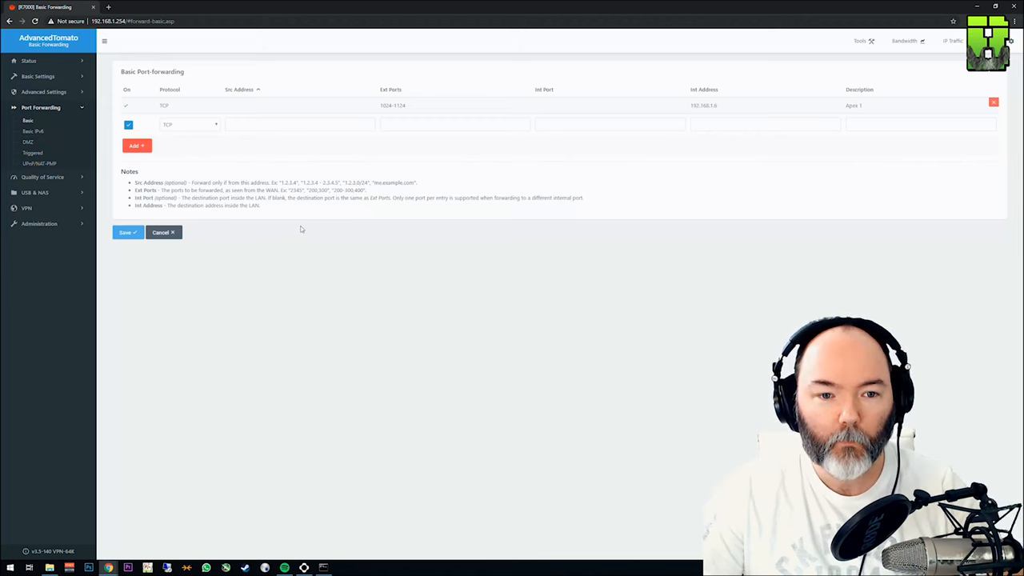
{"action": "mouse_move", "coordinate": [304, 225]}
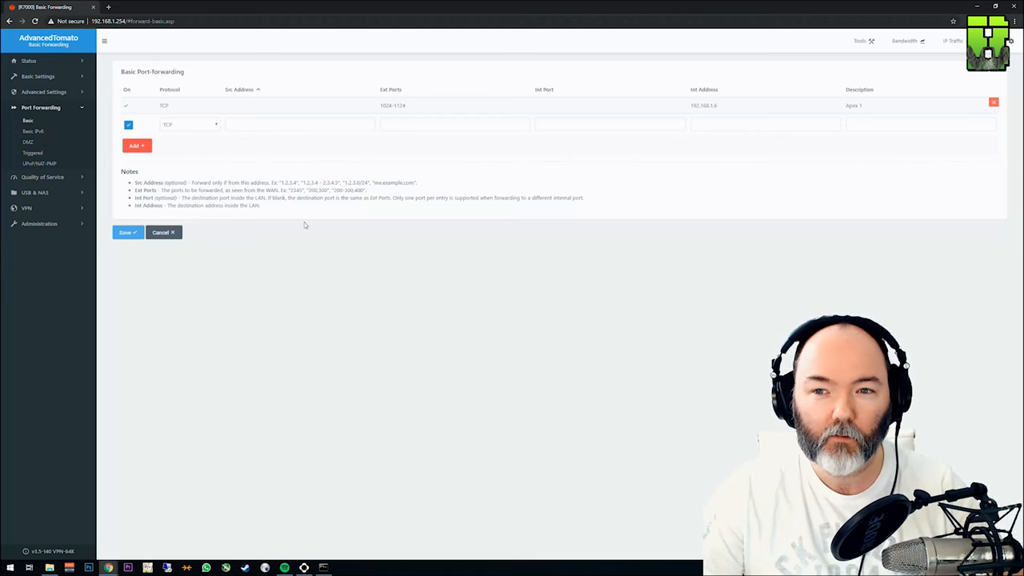
{"action": "mouse_move", "coordinate": [339, 223]}
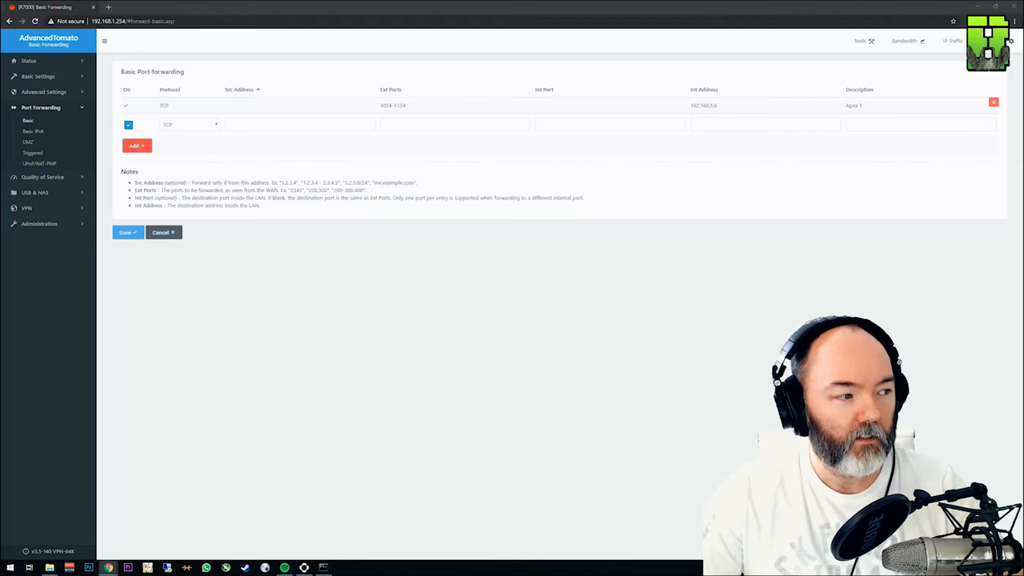
Add TCP rule 'Apex 2' forwarding port 3216 to 3216 on 192.168.1.6
{"action": "type", "text": "3216"}
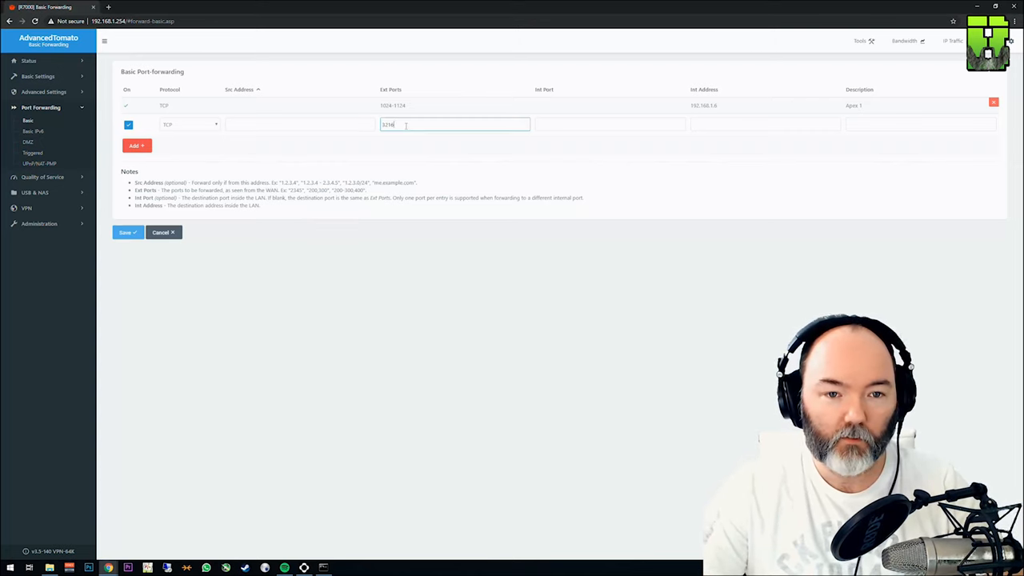
{"action": "left_click", "coordinate": [609, 124]}
{"action": "type", "text": "3216"}
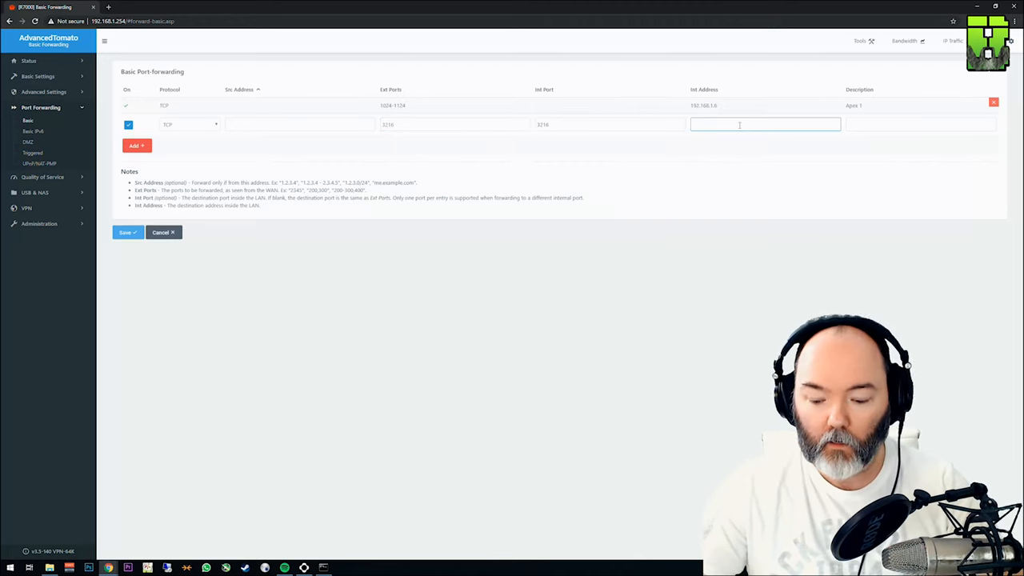
{"action": "type", "text": "192.168.1.6"}
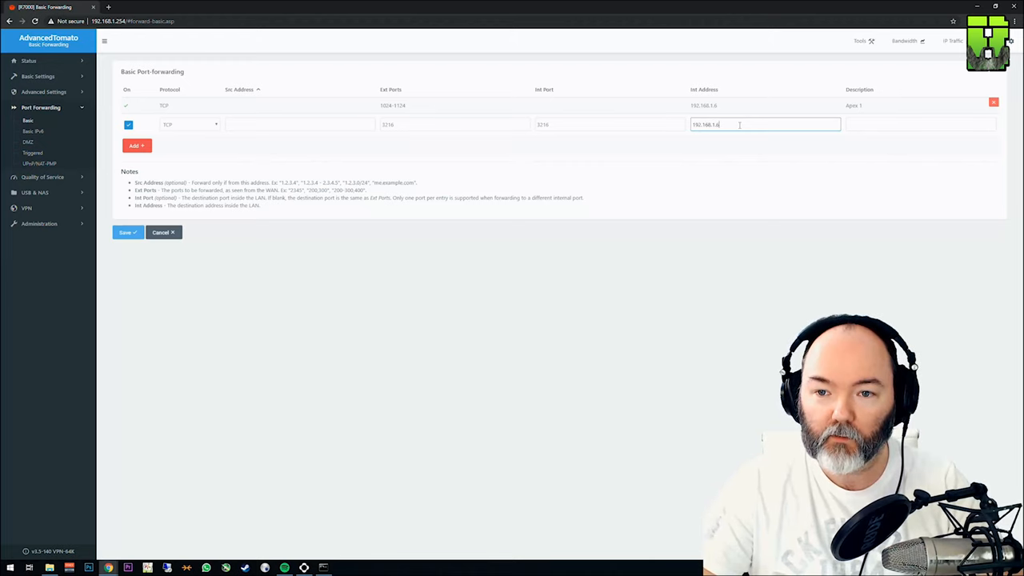
{"action": "type", "text": "A"}
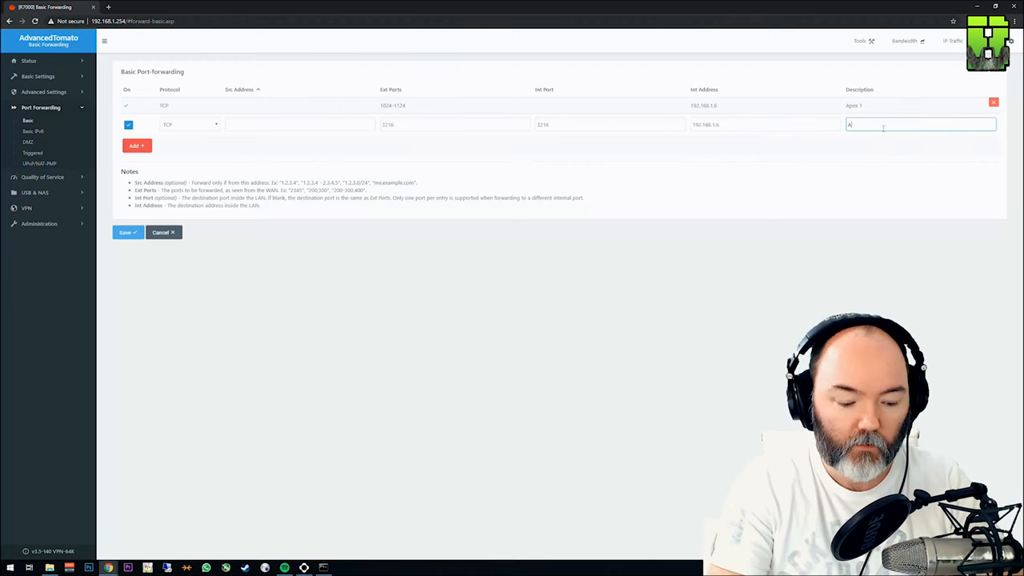
{"action": "type", "text": "Apex 2"}
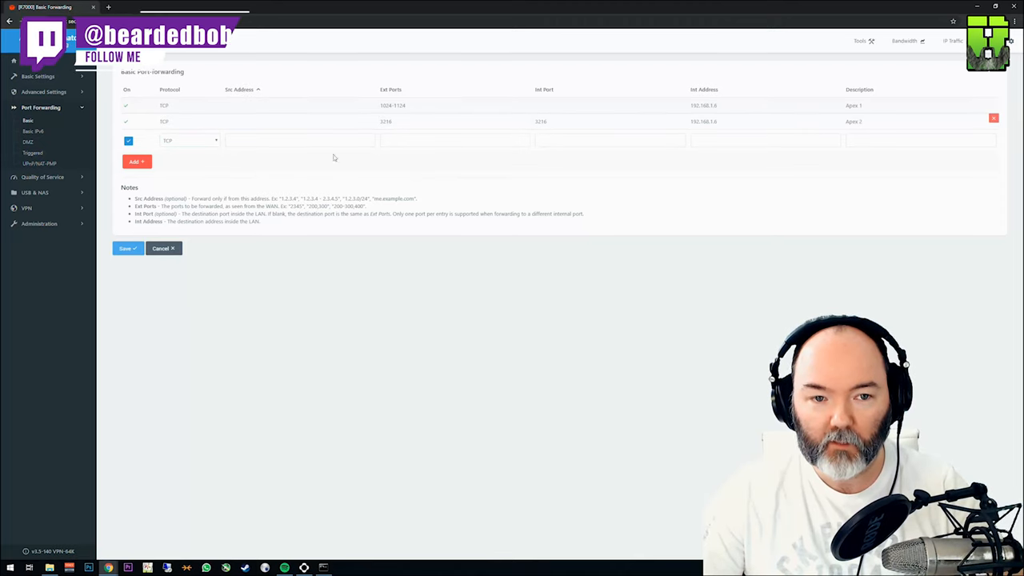
{"action": "left_click", "coordinate": [454, 140]}
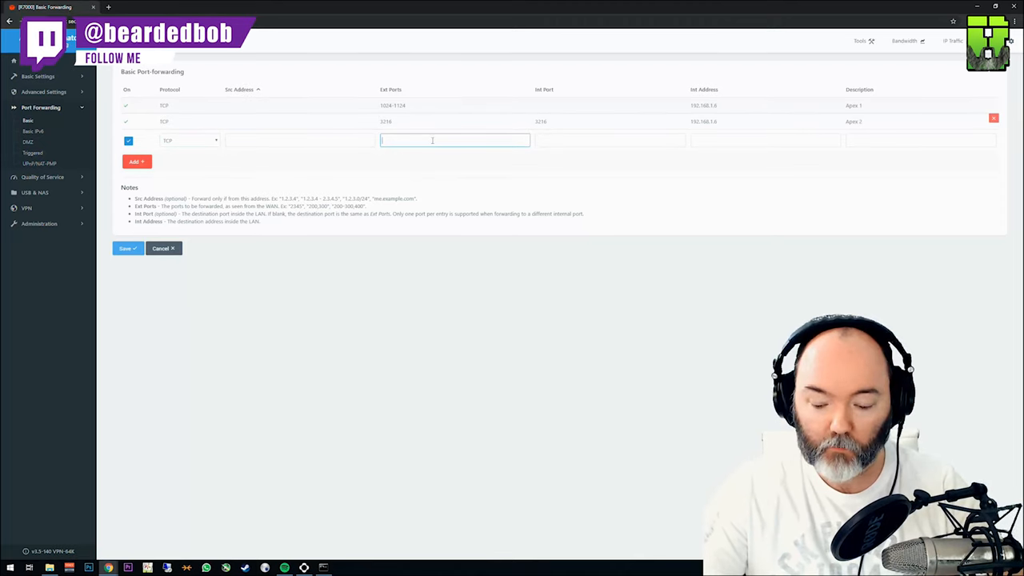
Add TCP rule 'Apex 3' forwarding ports 9960-9969 to 192.168.1.6
{"action": "type", "text": "9960-"}
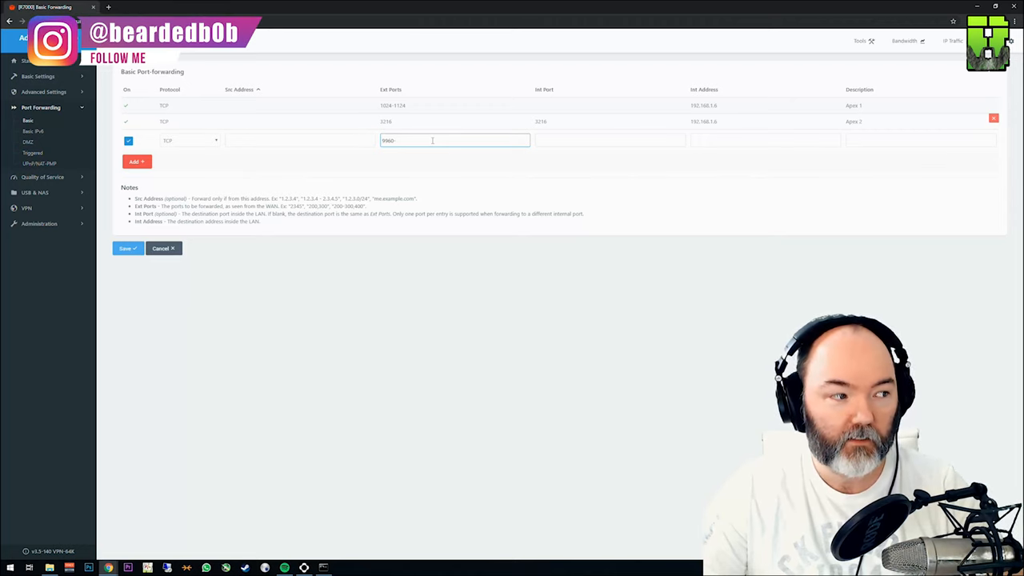
{"action": "type", "text": "9969"}
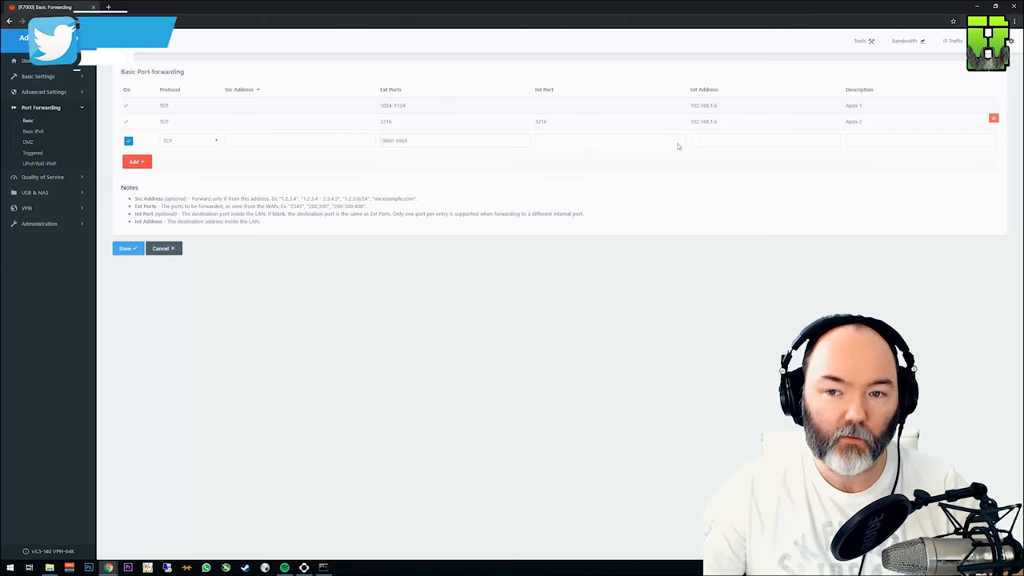
{"action": "type", "text": "192.168.1.6"}
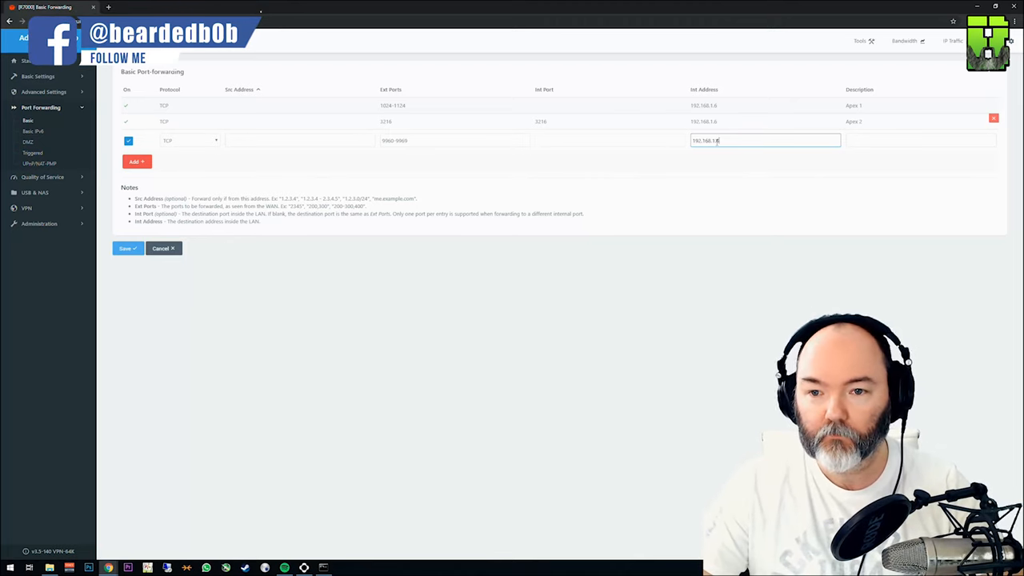
{"action": "type", "text": "Exp"}
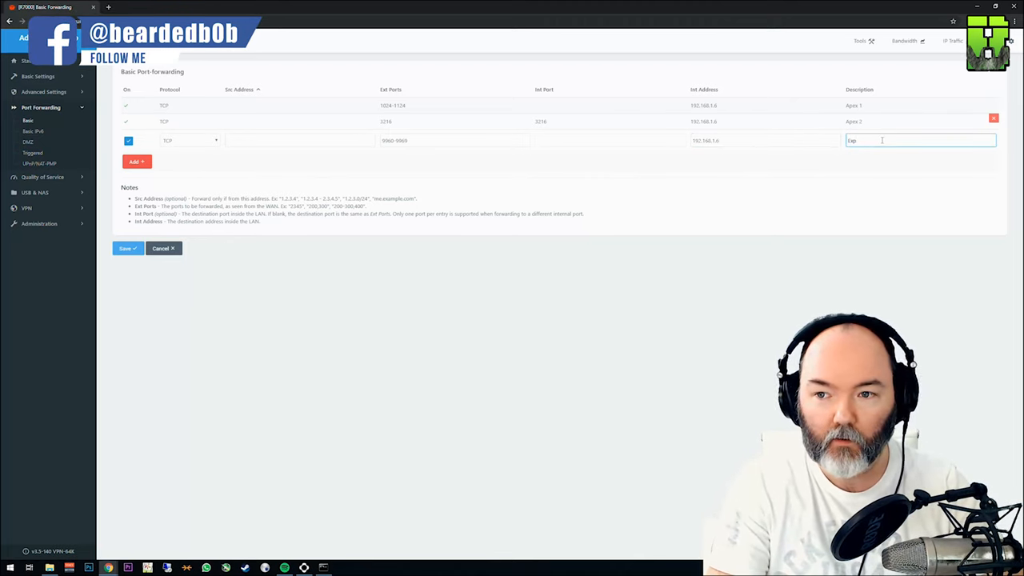
{"action": "type", "text": "Apex 3"}
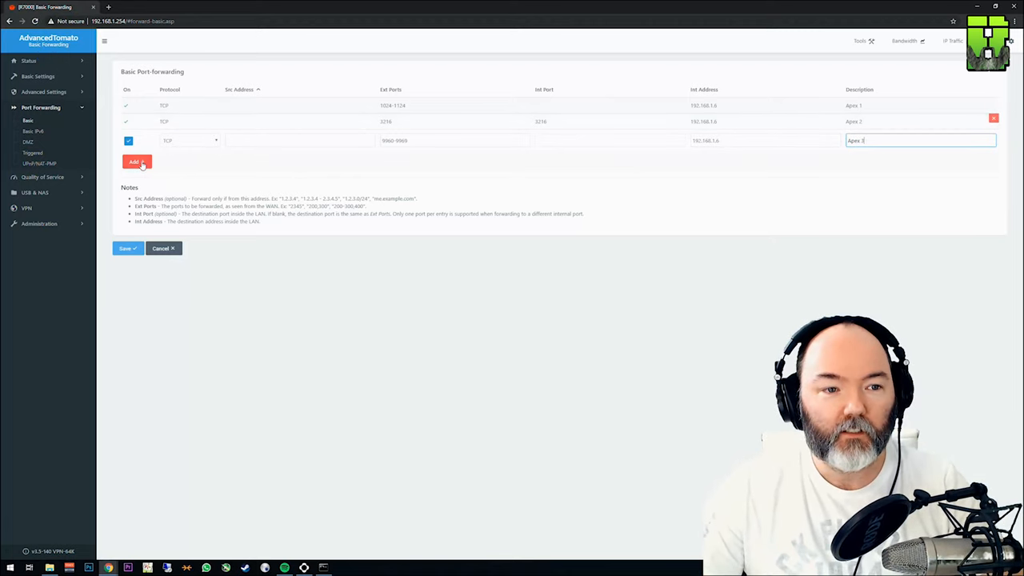
{"action": "left_click", "coordinate": [136, 162]}
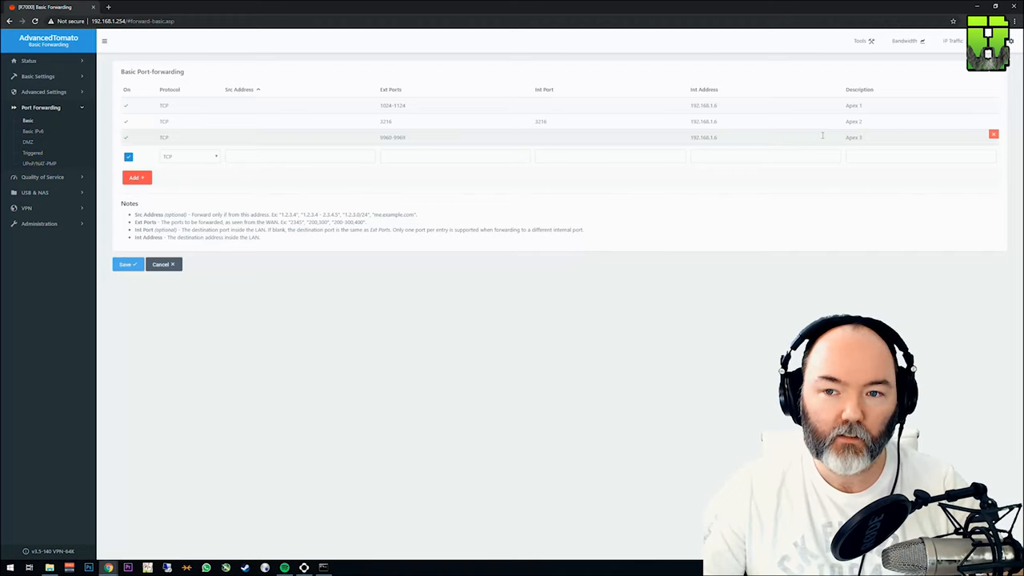
{"action": "mouse_move", "coordinate": [853, 121]}
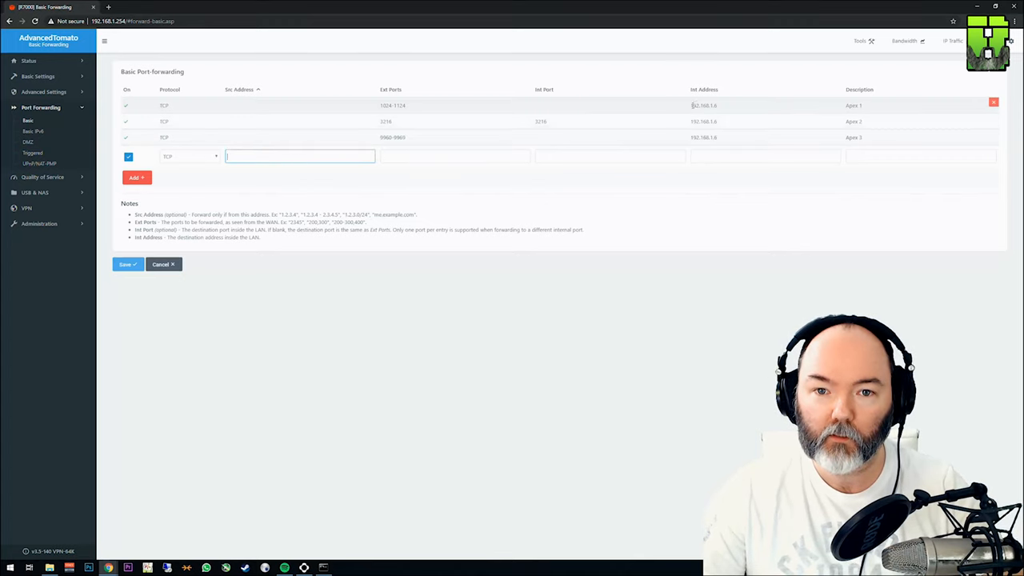
{"action": "left_click", "coordinate": [454, 155]}
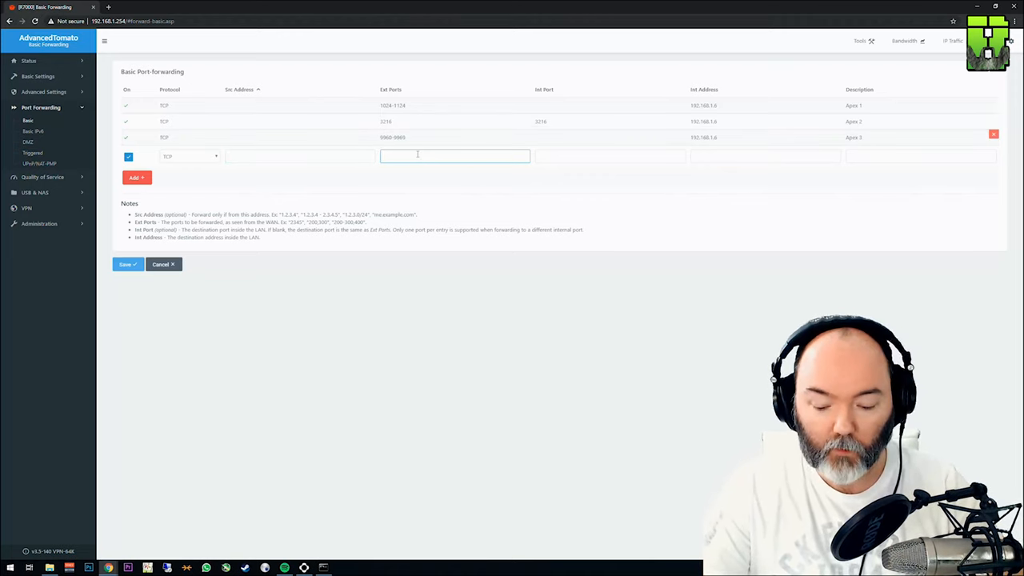
Fill the new row with port 18000 and description 'Apex 4'
{"action": "type", "text": "18000"}
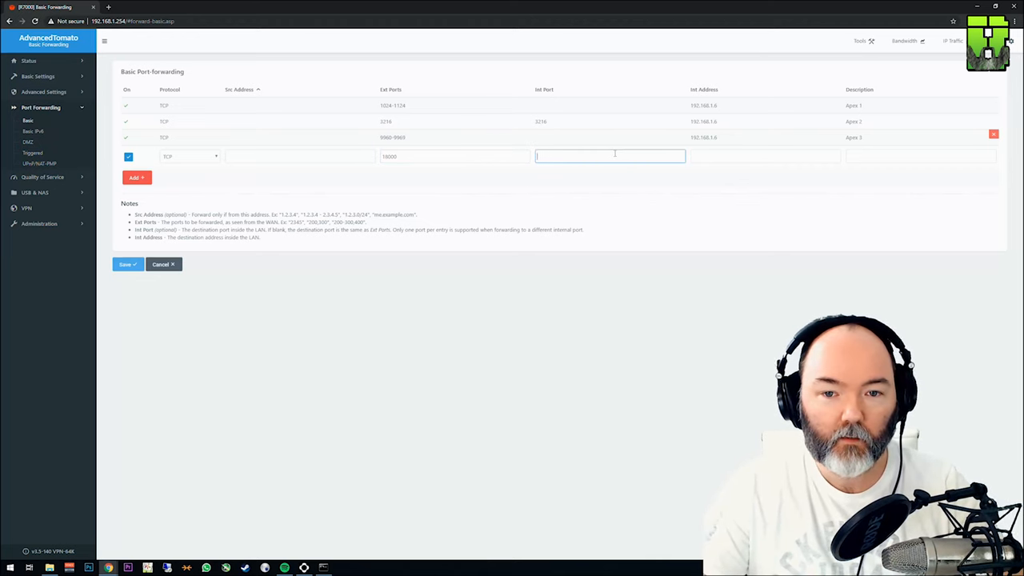
{"action": "type", "text": "18000"}
{"action": "left_click", "coordinate": [765, 156]}
{"action": "type", "text": "192.168.1.6"}
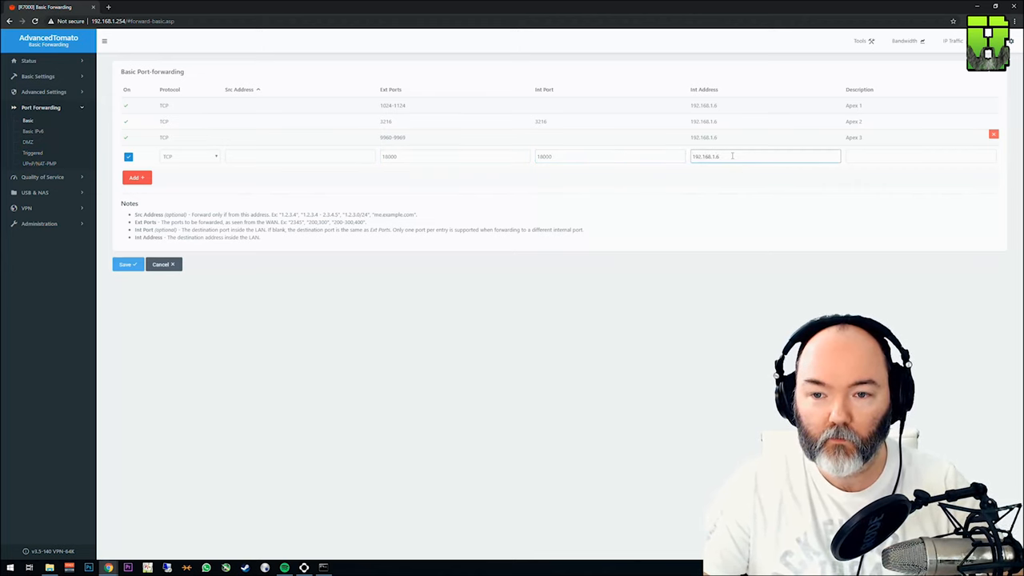
{"action": "left_click", "coordinate": [920, 156]}
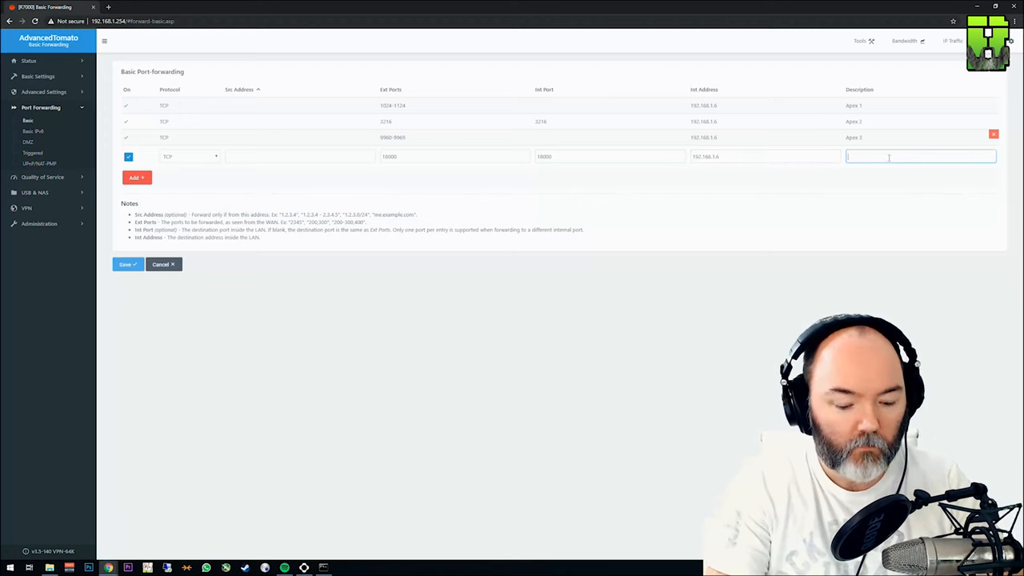
{"action": "type", "text": "Apex 4"}
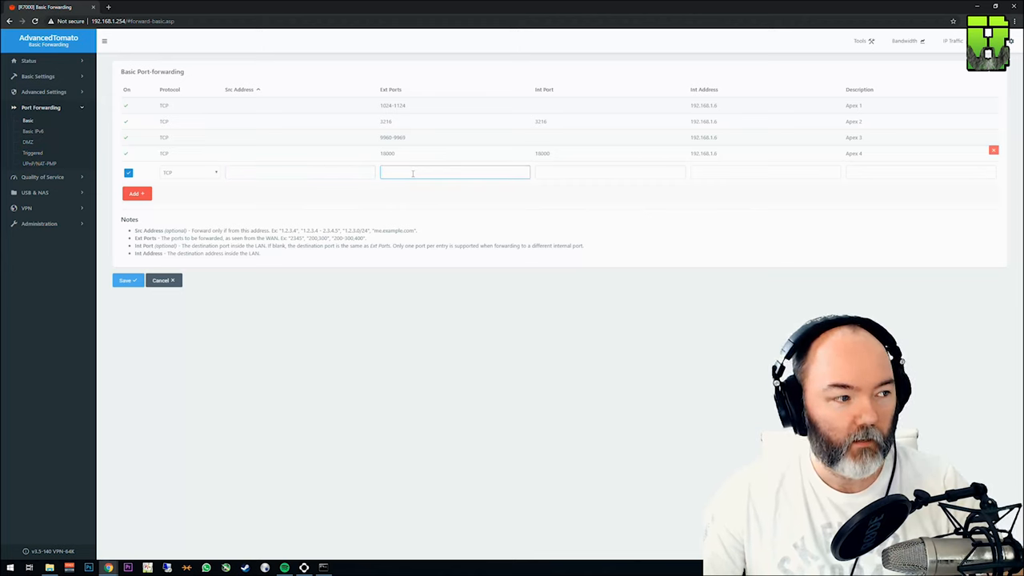
Add TCP rule 'Apex 5' forwarding port 18060 to internal port 18060
{"action": "type", "text": "18060"}
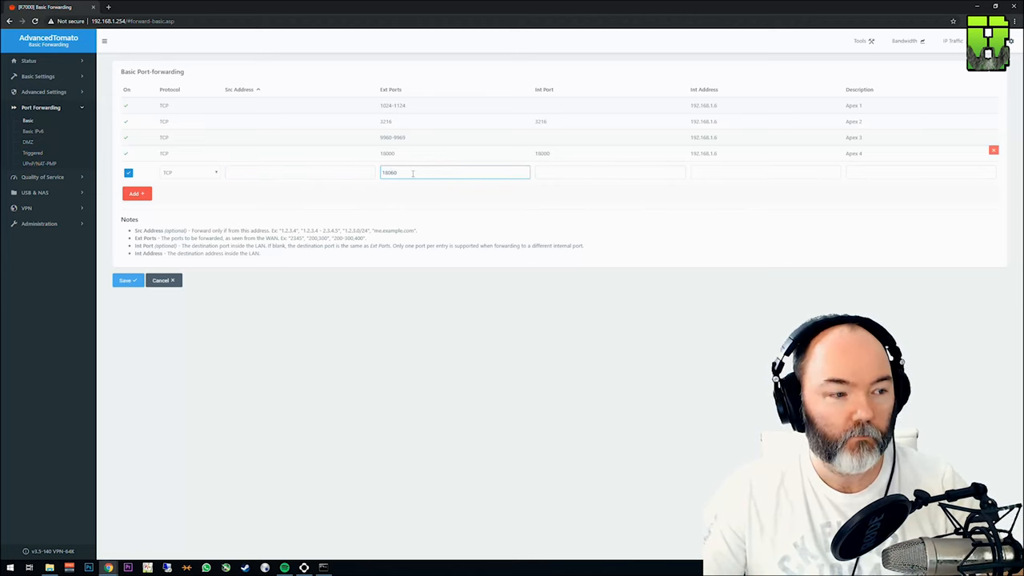
{"action": "left_click", "coordinate": [610, 172]}
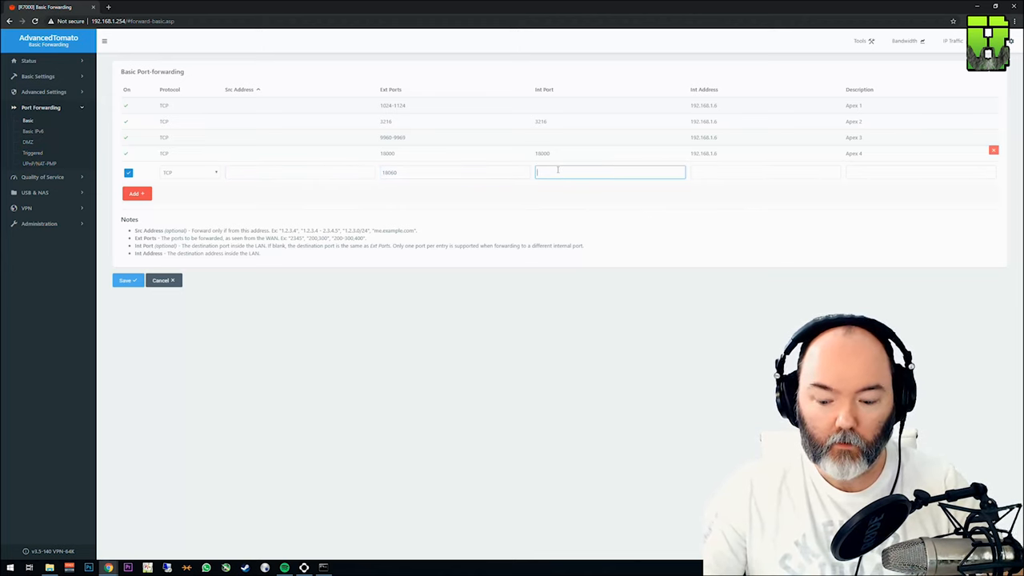
{"action": "type", "text": "18060"}
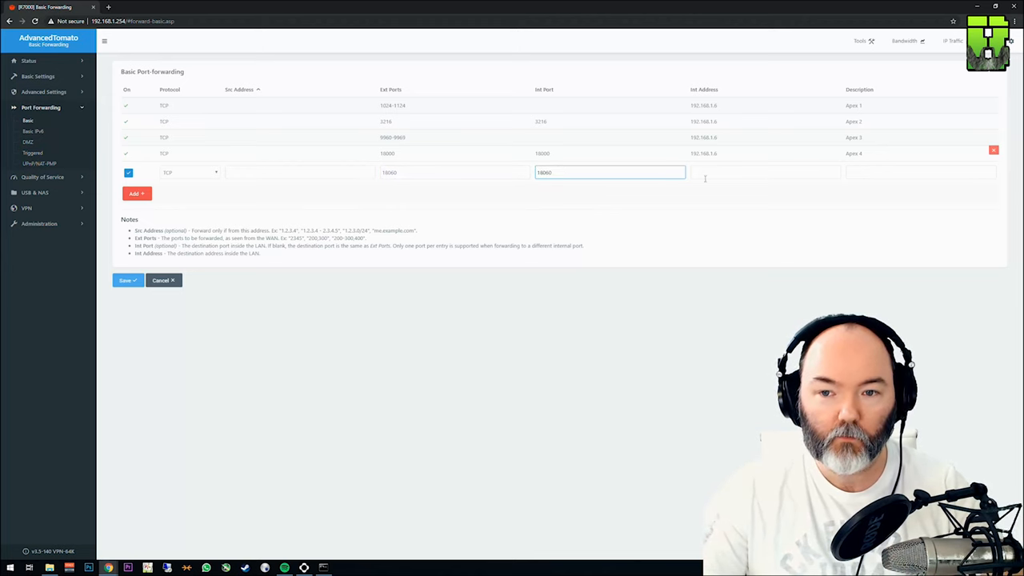
{"action": "type", "text": "Ap"}
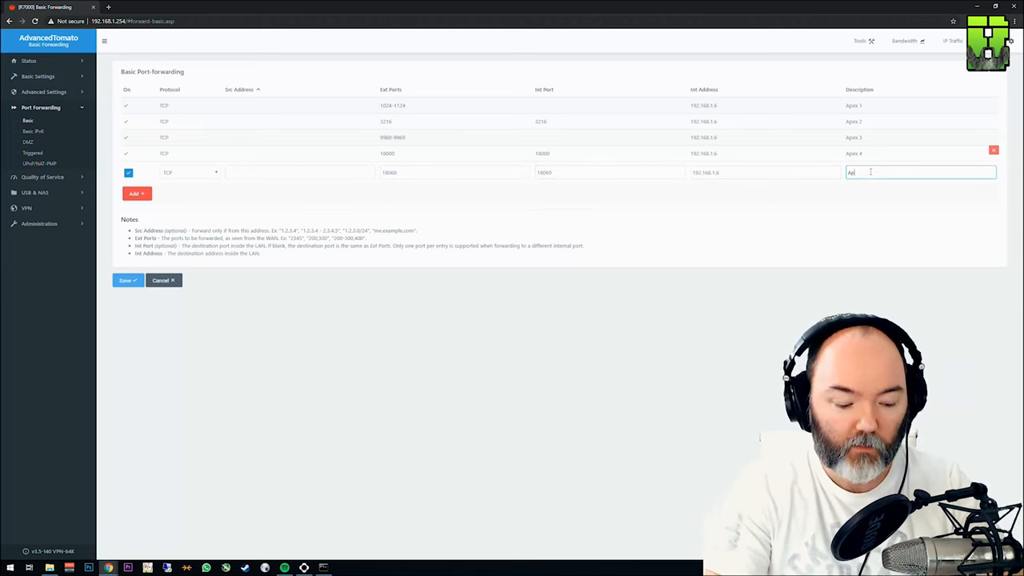
{"action": "type", "text": "pex 4"}
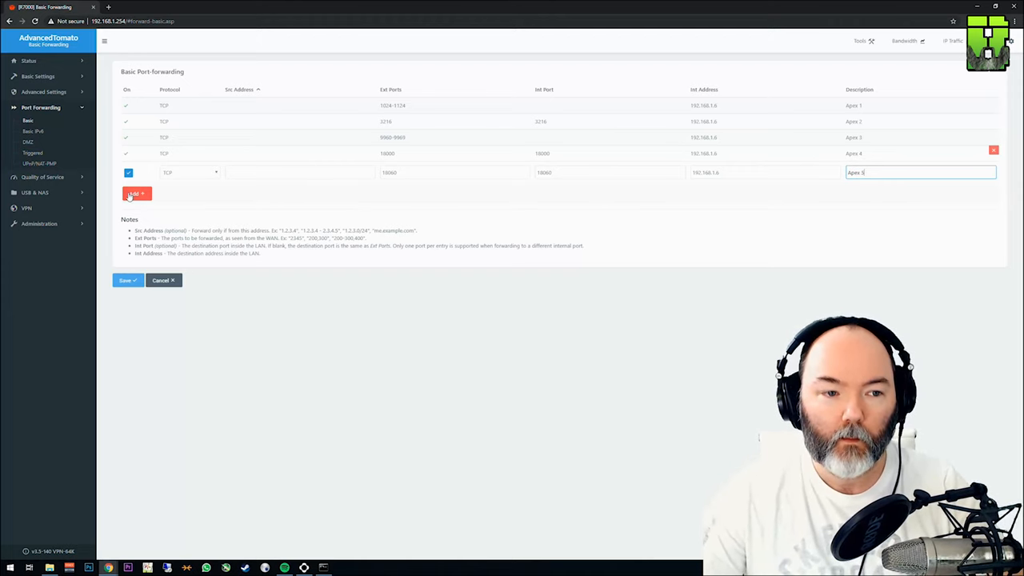
{"action": "left_click", "coordinate": [136, 194]}
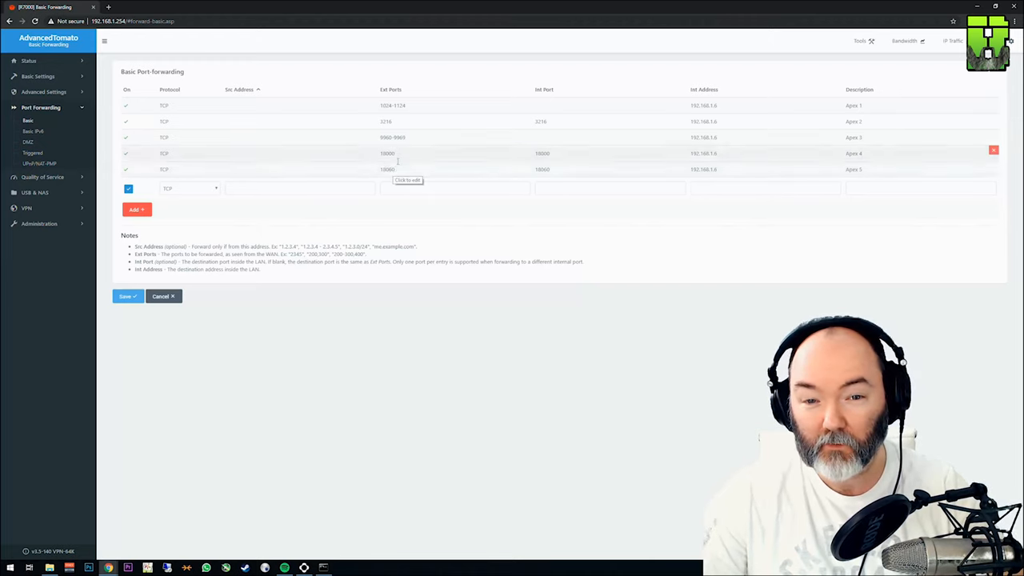
Enter port 18120 and description 'Apex 6' in the new row
{"action": "left_click", "coordinate": [454, 188]}
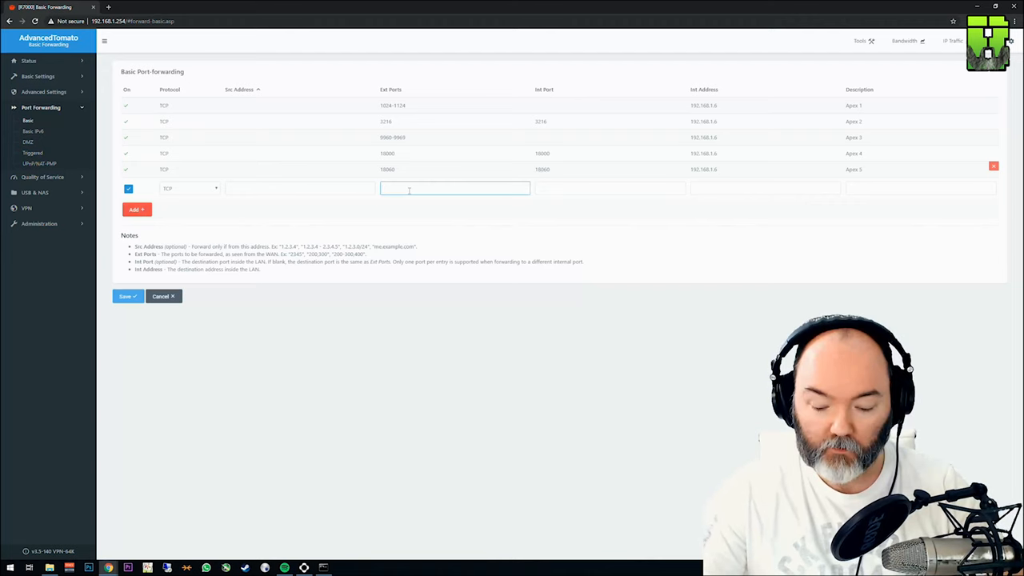
{"action": "type", "text": "18120"}
{"action": "left_click", "coordinate": [921, 188]}
{"action": "type", "text": "A"}
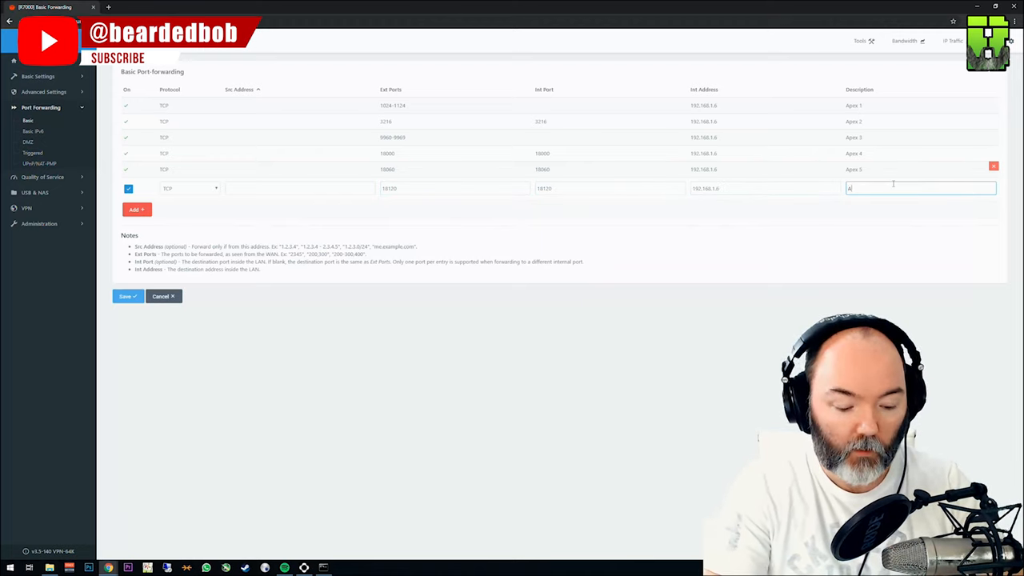
{"action": "type", "text": "pex 6"}
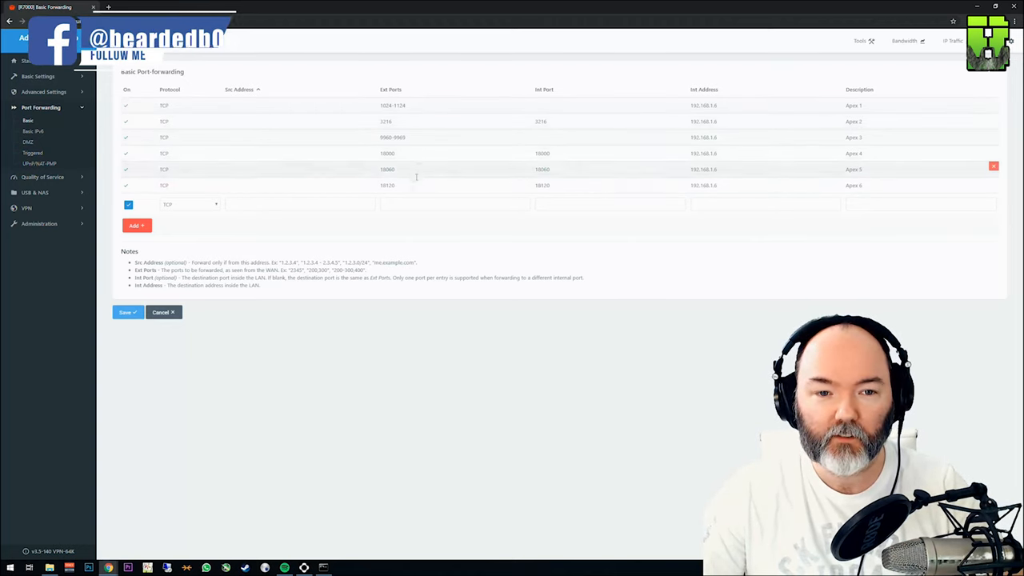
Enter port 27900, address 192.168.1.6 and description 'Apex 7' in the new row
{"action": "left_click", "coordinate": [454, 204]}
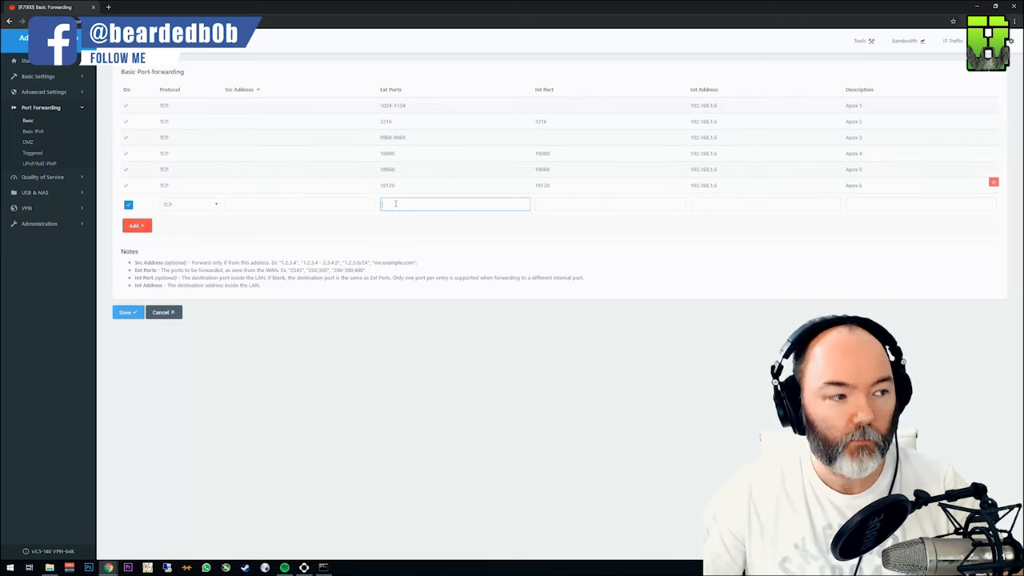
{"action": "type", "text": "270"}
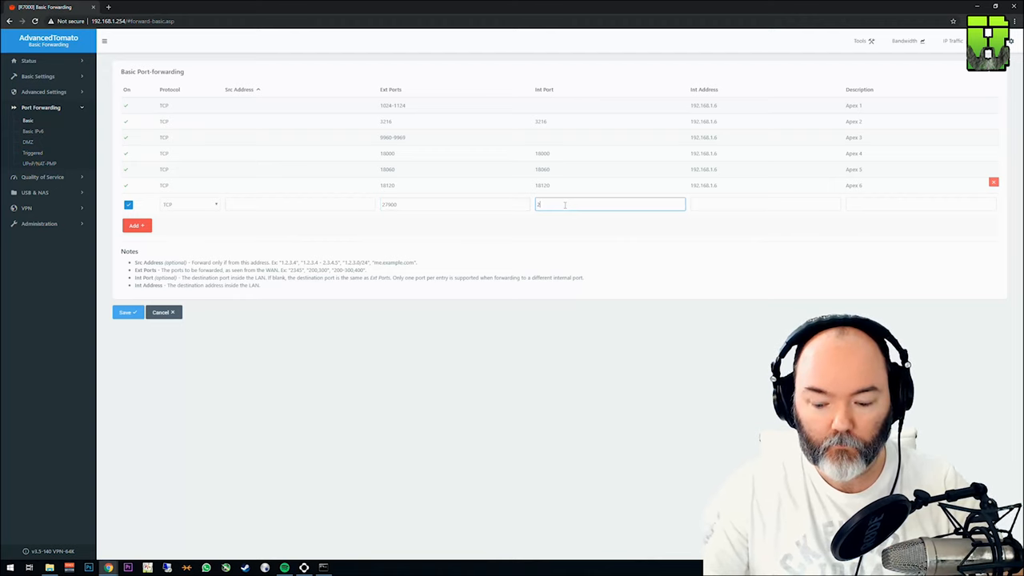
{"action": "left_click", "coordinate": [764, 204]}
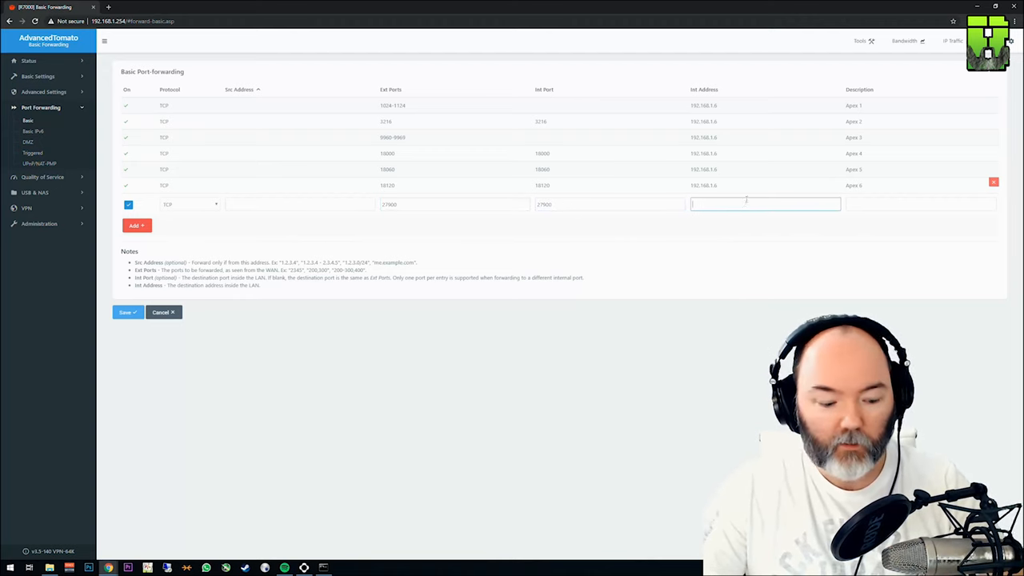
{"action": "type", "text": "Apex 7"}
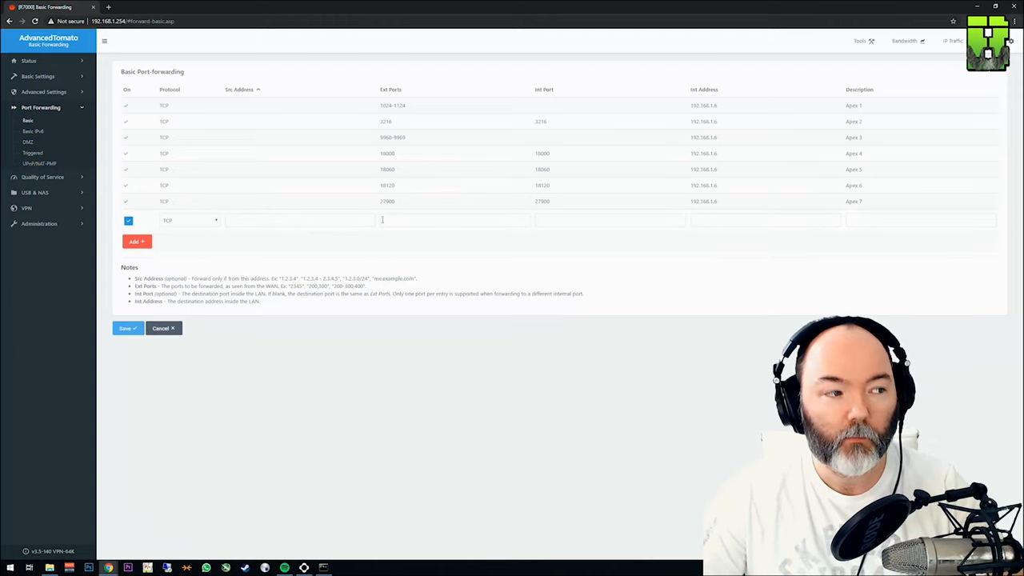
Add TCP rule 'Apex 8' forwarding port 28910 to 192.168.1.6
{"action": "left_click", "coordinate": [454, 220]}
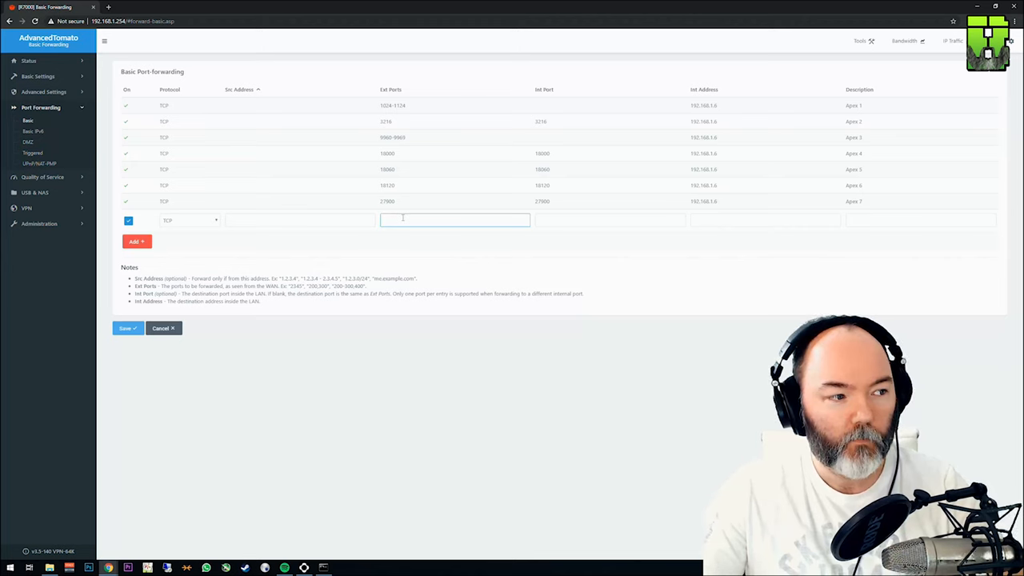
{"action": "type", "text": "2"}
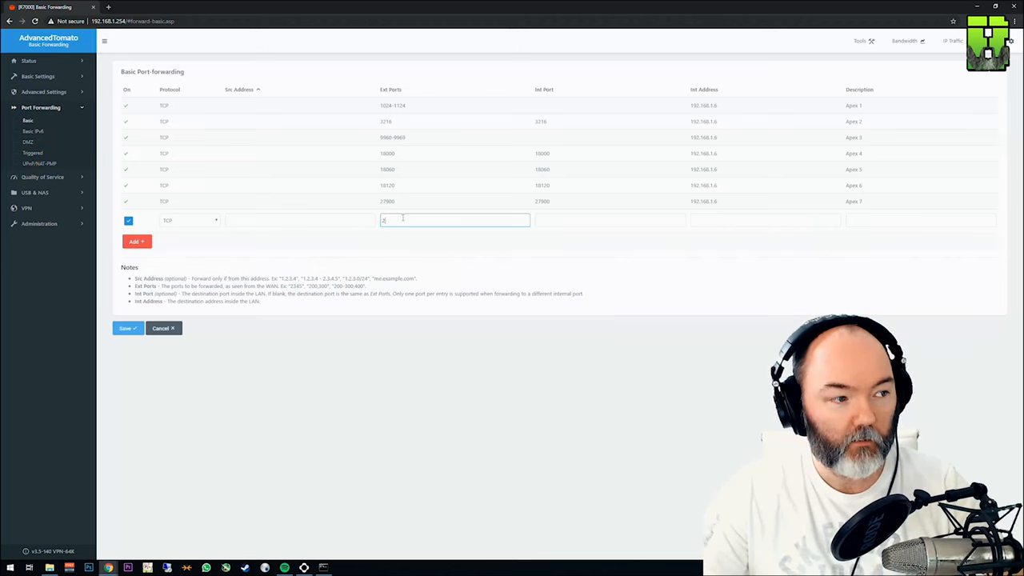
{"action": "type", "text": "28910"}
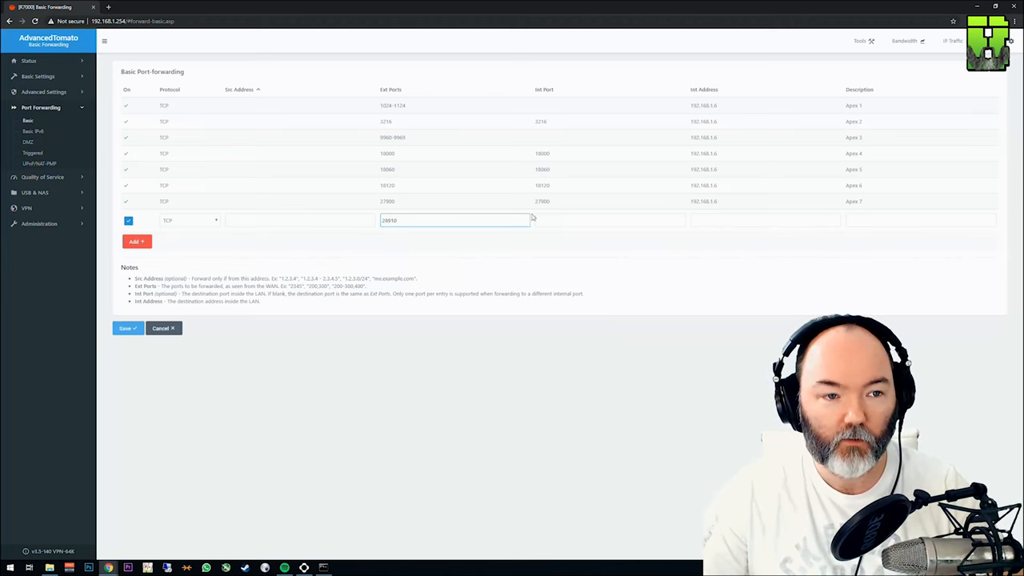
{"action": "left_click", "coordinate": [609, 220]}
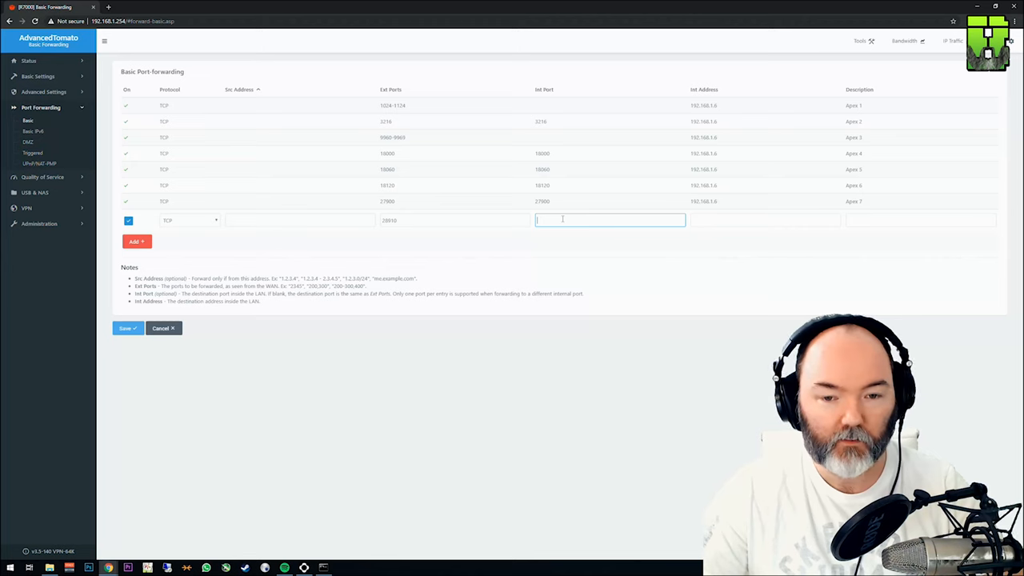
{"action": "type", "text": "2"}
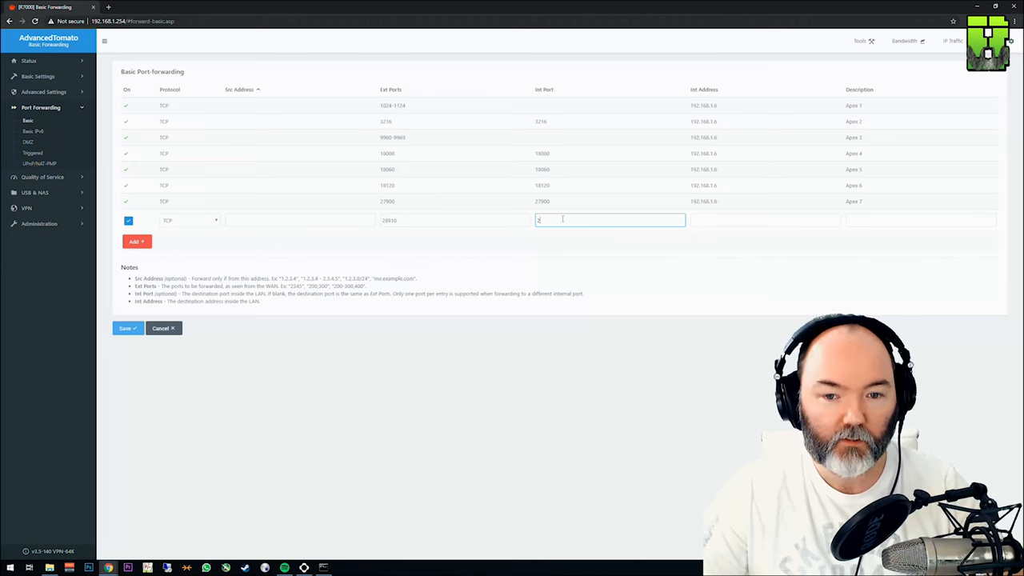
{"action": "type", "text": "8910"}
{"action": "left_click", "coordinate": [921, 220]}
{"action": "type", "text": "Apex 8"}
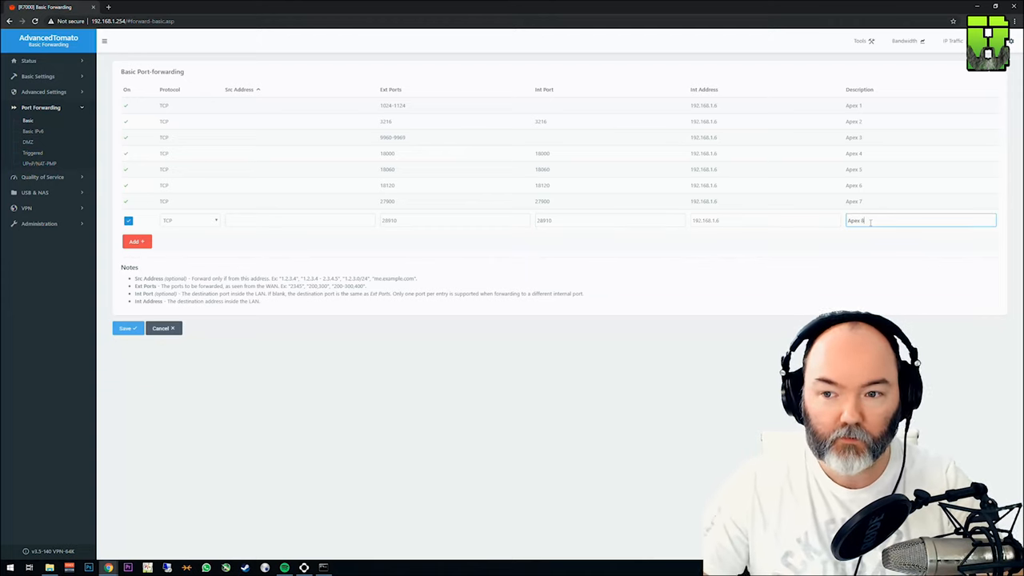
{"action": "left_click", "coordinate": [136, 240]}
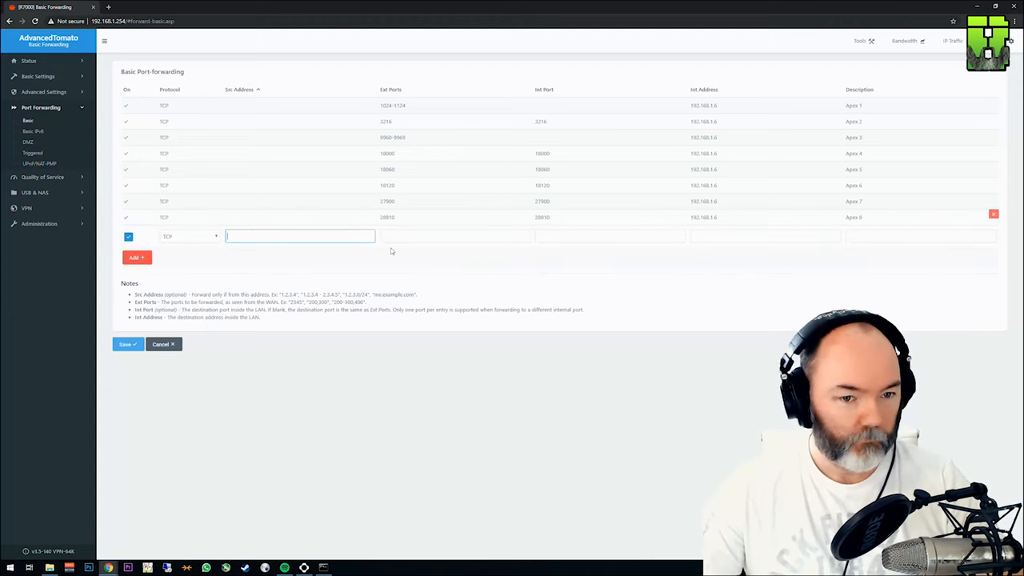
Add TCP rule 'Apex 9' forwarding port 29900 to 192.168.1.6
{"action": "left_click", "coordinate": [454, 236]}
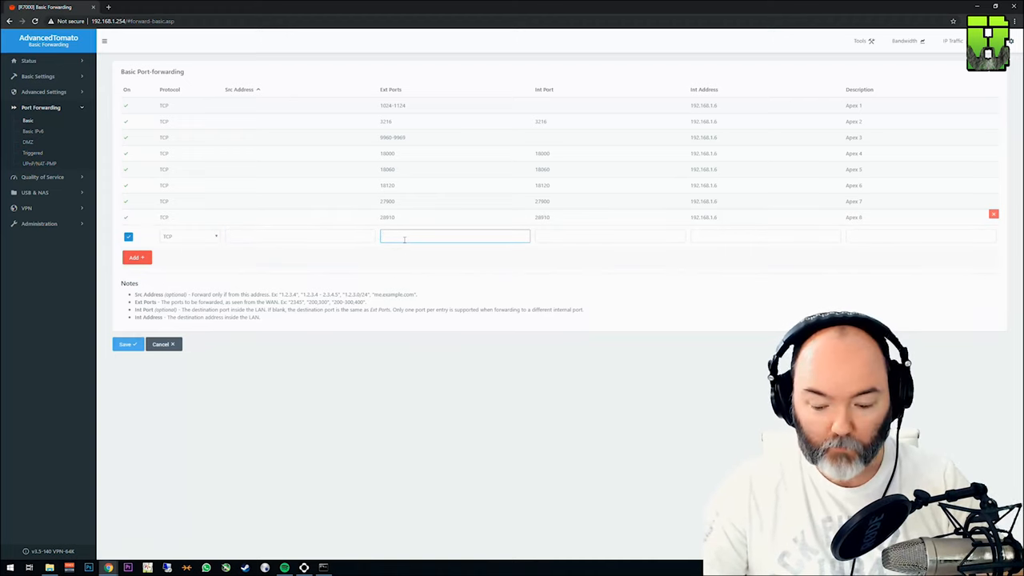
{"action": "type", "text": "2990"}
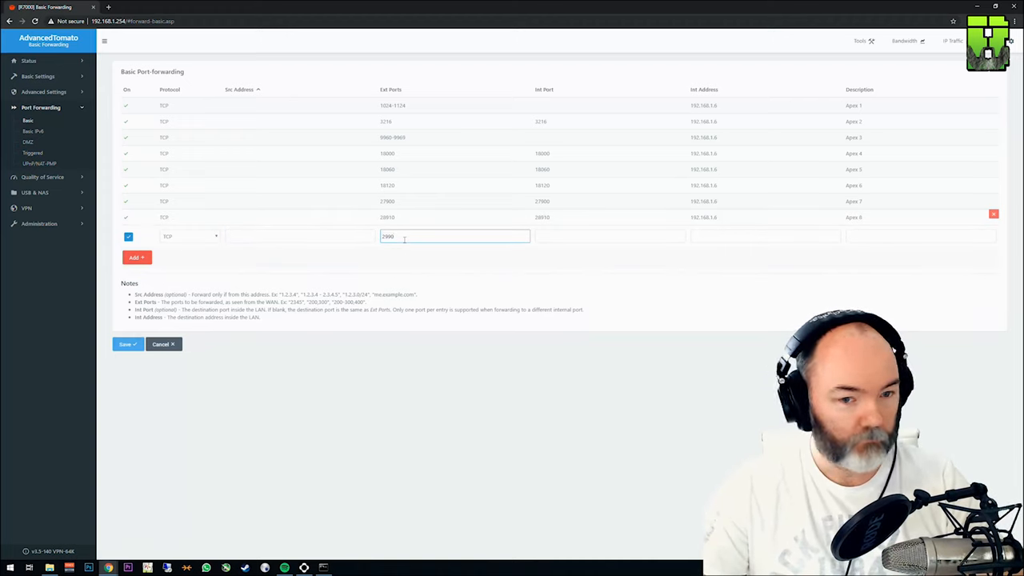
{"action": "type", "text": "2990"}
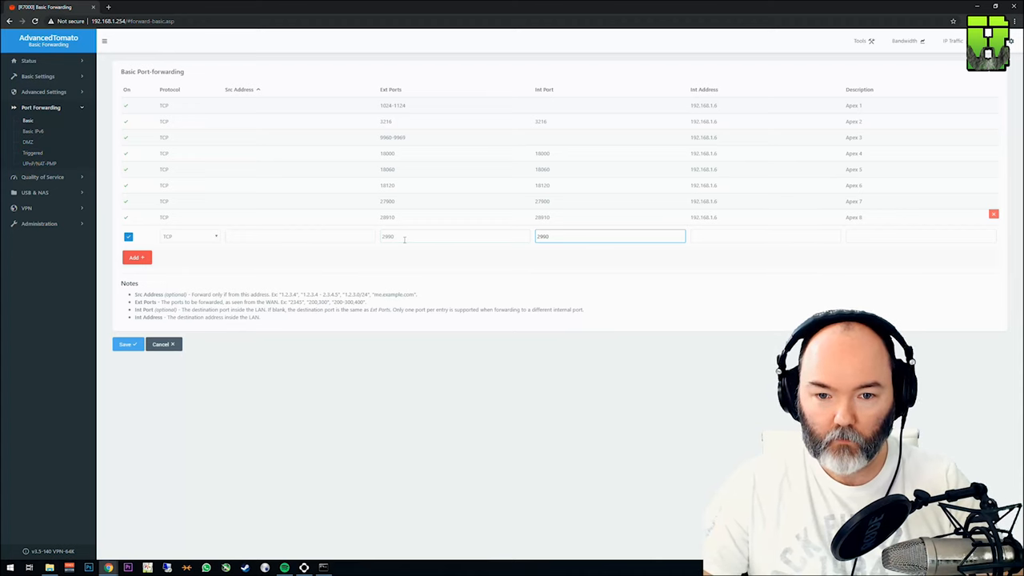
{"action": "left_click", "coordinate": [455, 236]}
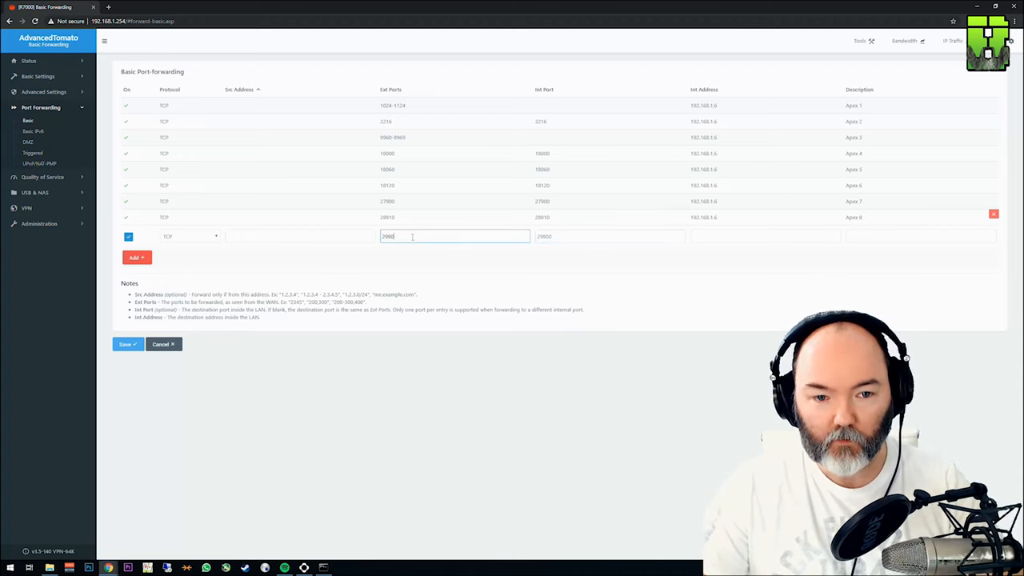
{"action": "type", "text": "Ap"}
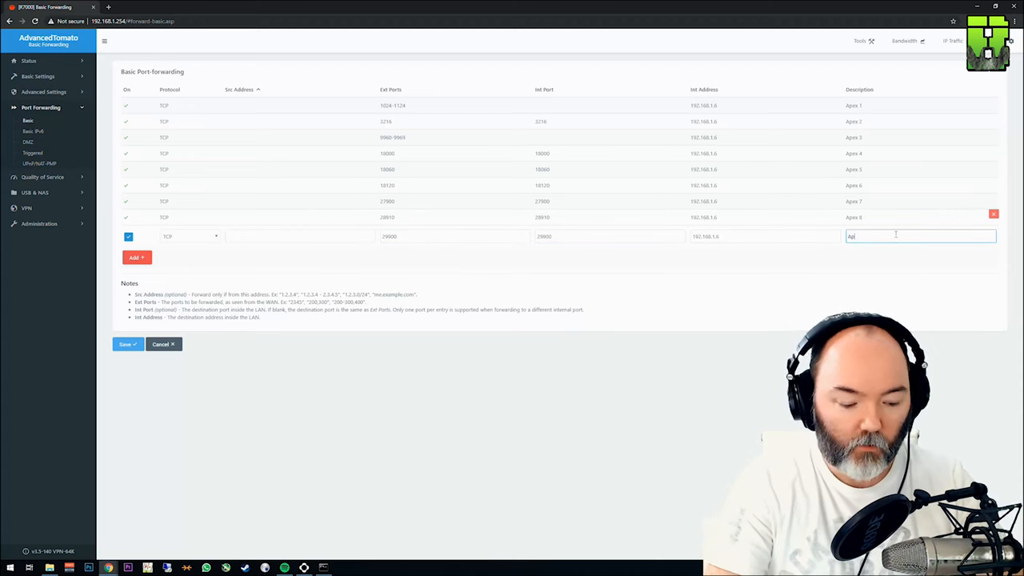
{"action": "type", "text": "Apex 9"}
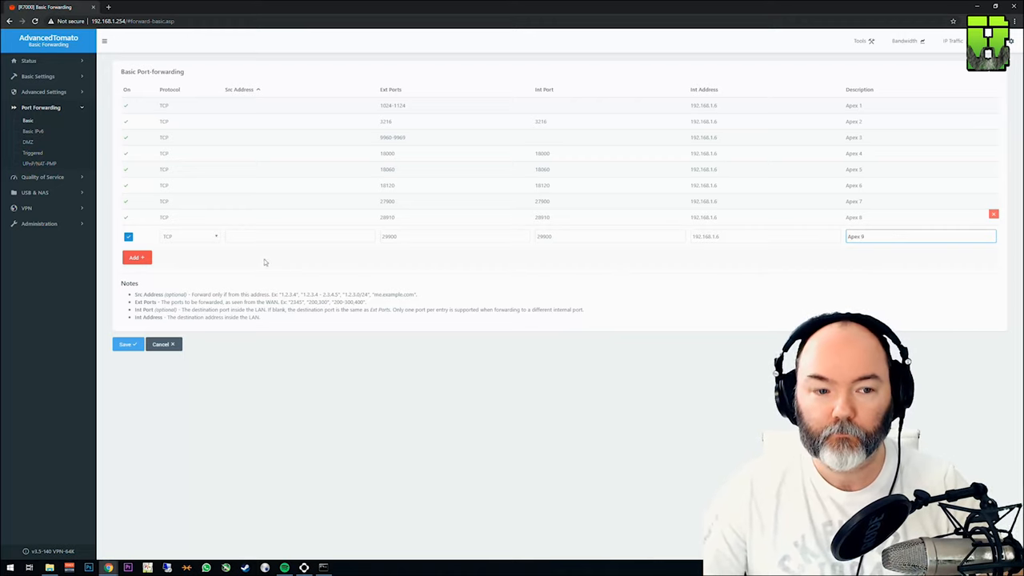
{"action": "left_click", "coordinate": [136, 257]}
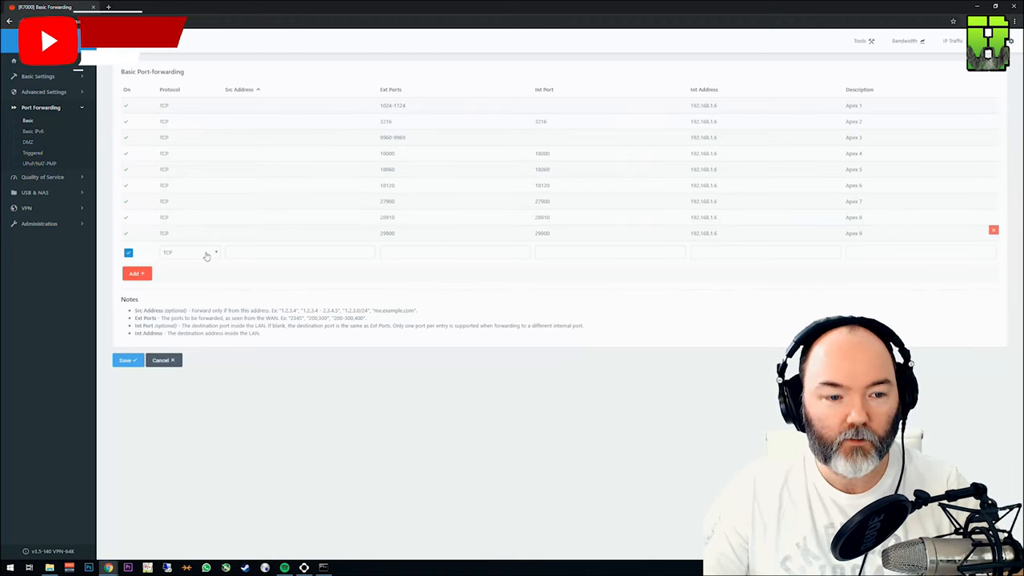
Add UDP rule 'Apex 10' forwarding external ports 1024-1124 to 192.168.1.6
{"action": "left_click", "coordinate": [190, 251]}
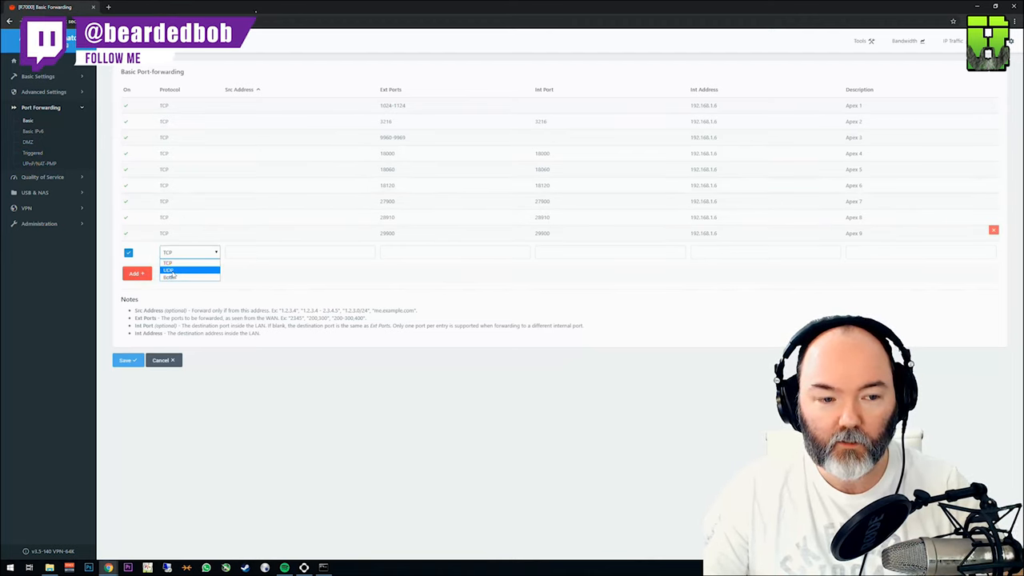
{"action": "left_click", "coordinate": [168, 270]}
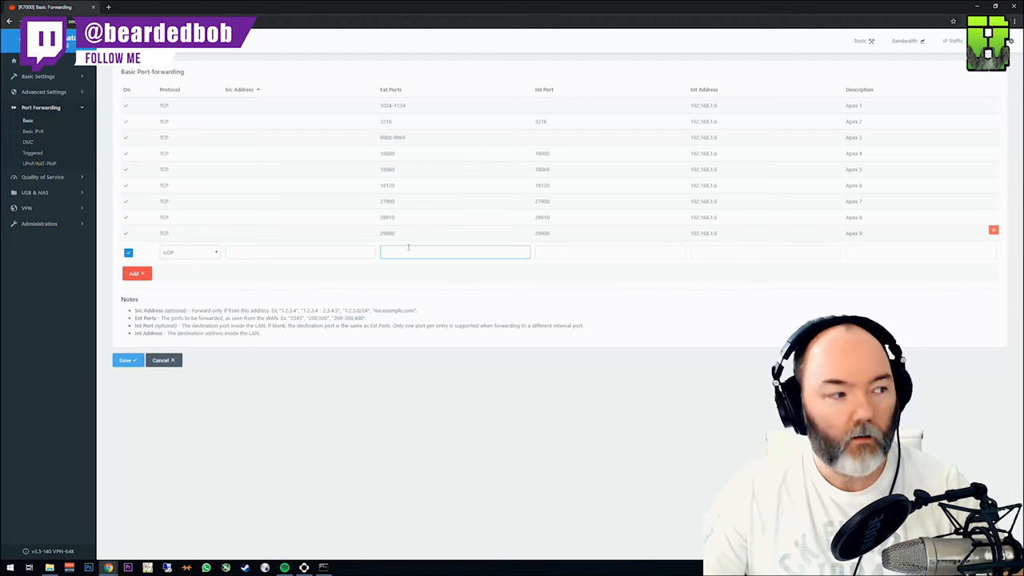
{"action": "type", "text": "1024"}
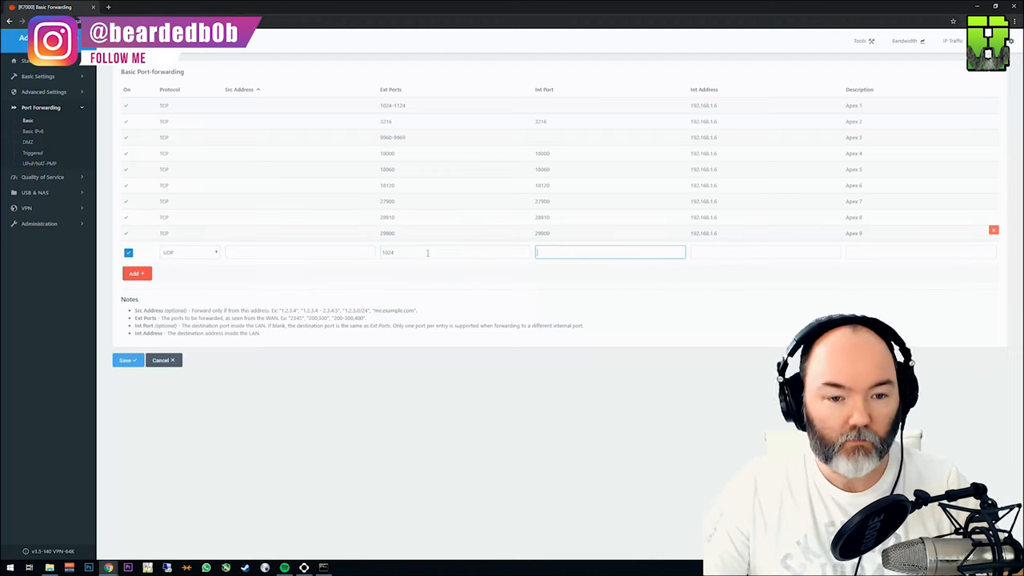
{"action": "type", "text": "1024-112"}
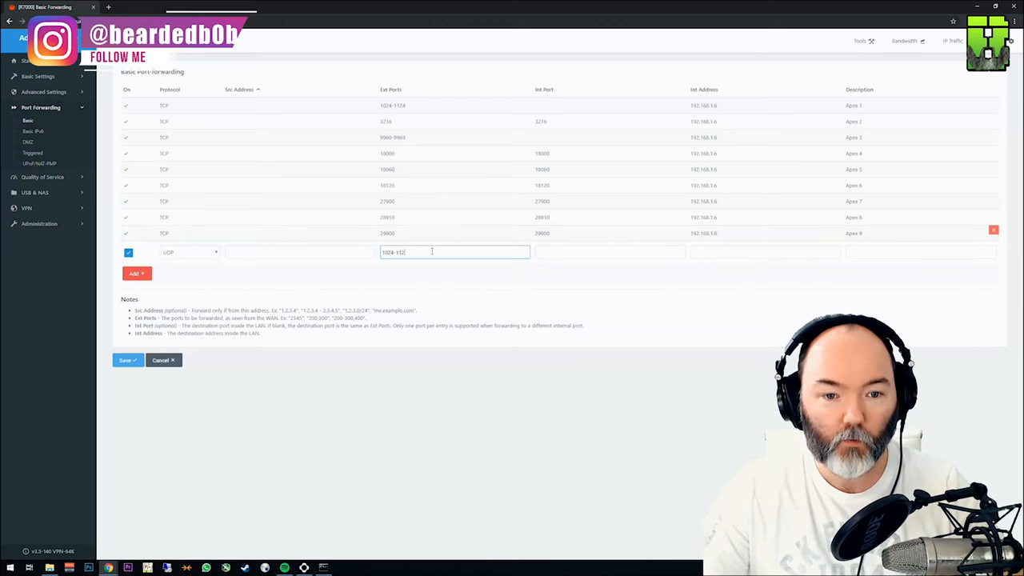
{"action": "left_click", "coordinate": [764, 252]}
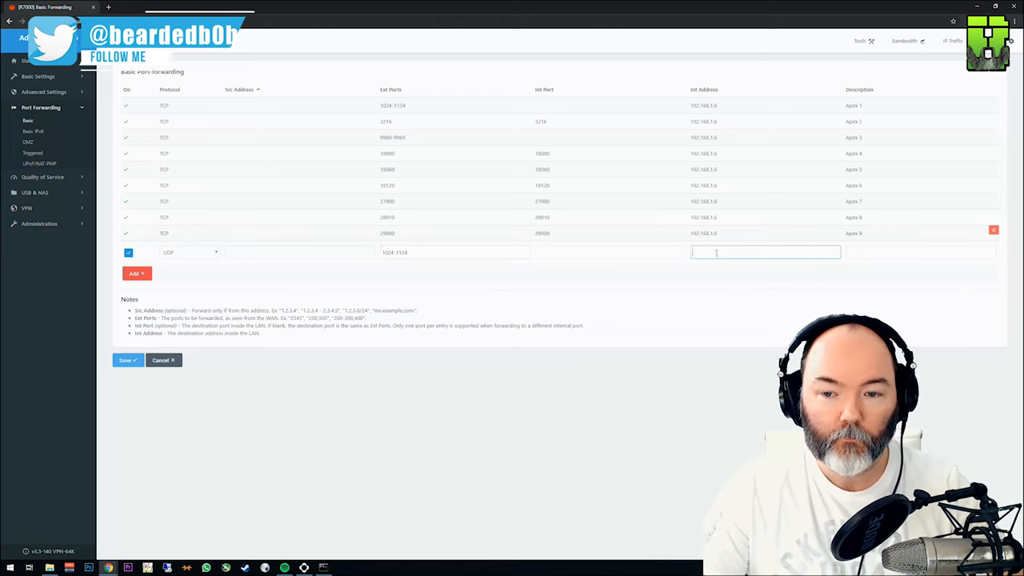
{"action": "type", "text": "Ap"}
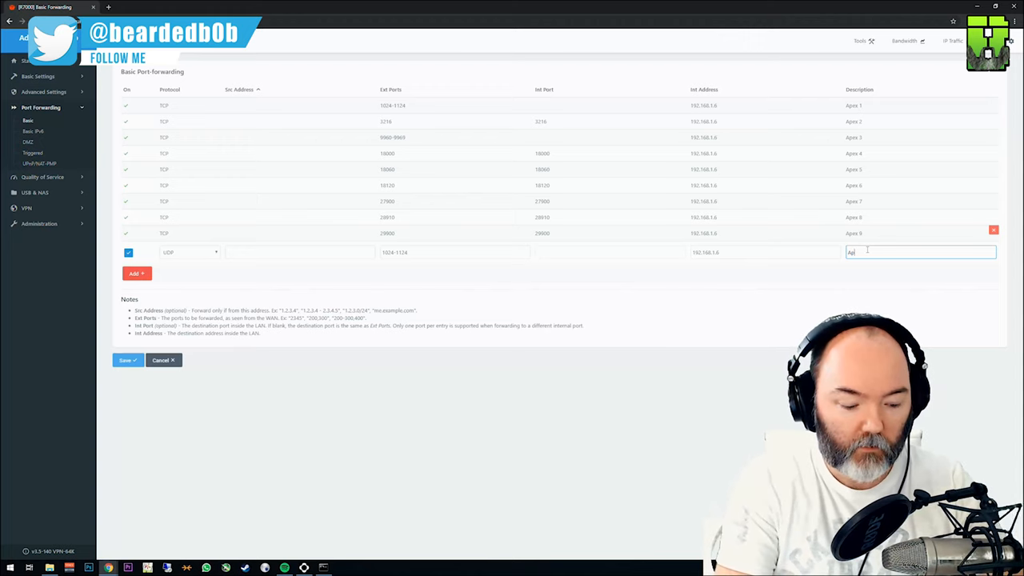
{"action": "type", "text": "Apex 10"}
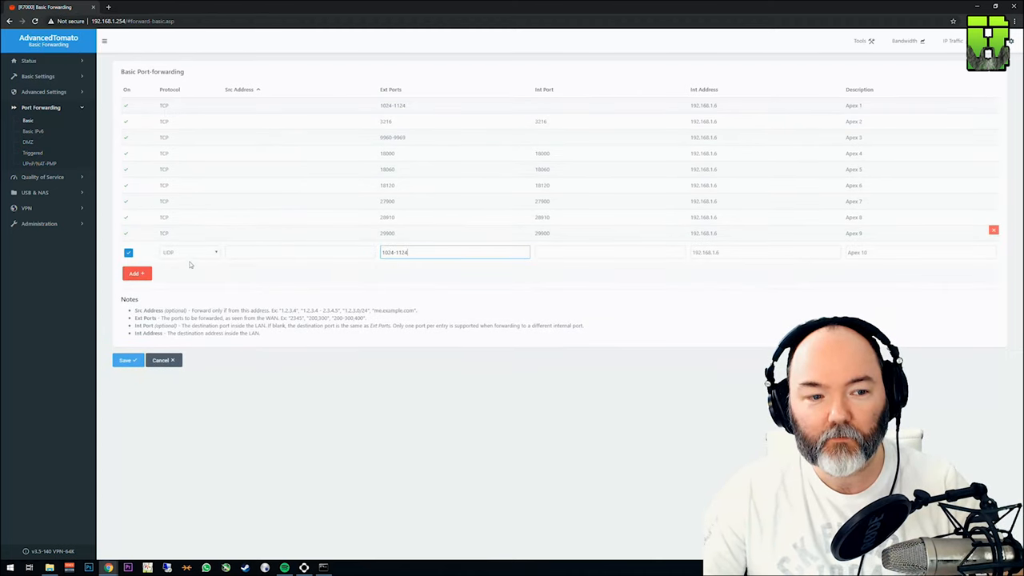
{"action": "left_click", "coordinate": [188, 252]}
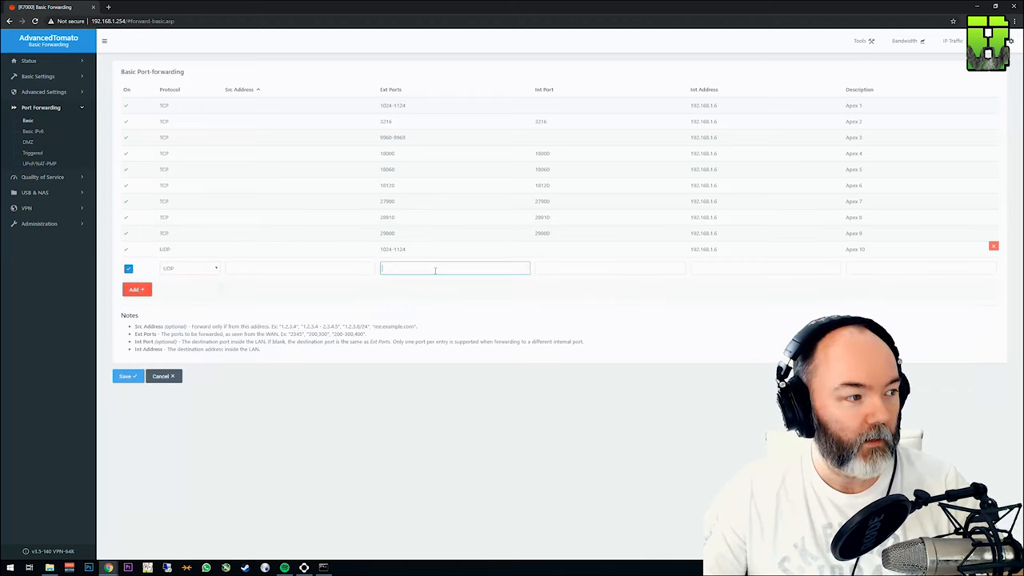
Enter UDP rule 'Apex 11' with ports 18000/18000 to 192.168.1.6
{"action": "type", "text": "18000"}
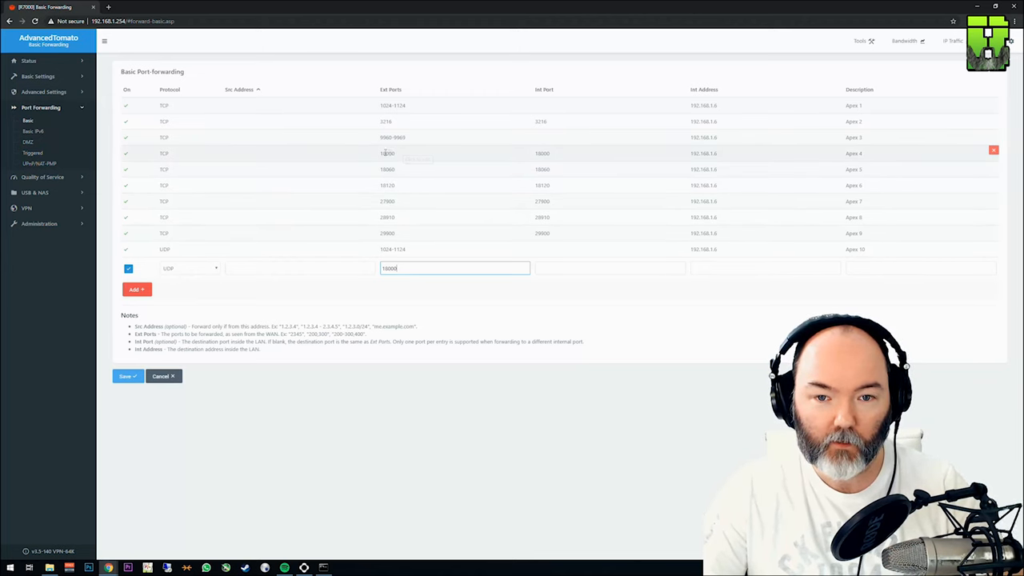
{"action": "type", "text": "18"}
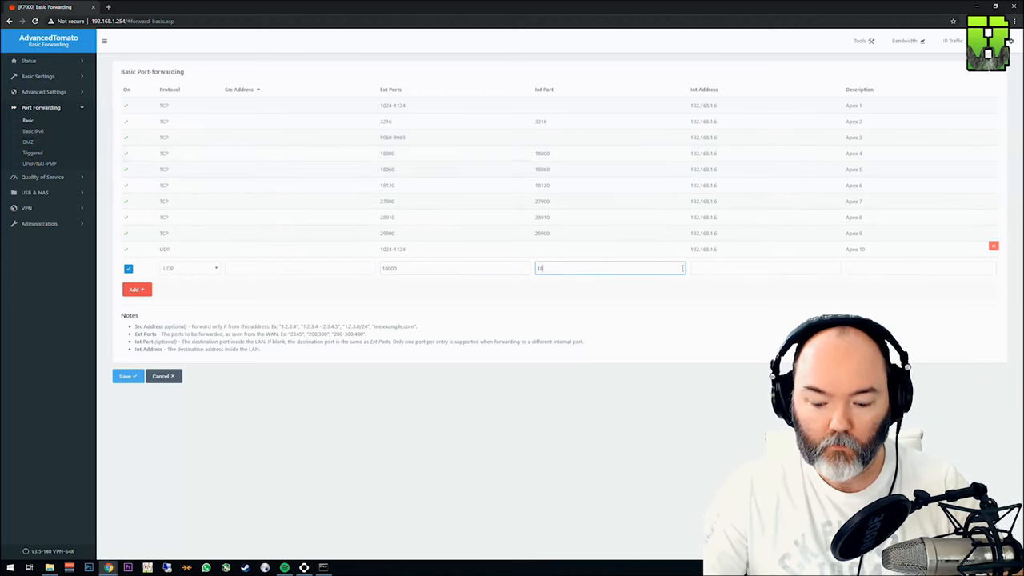
{"action": "type", "text": "192.168.1.6"}
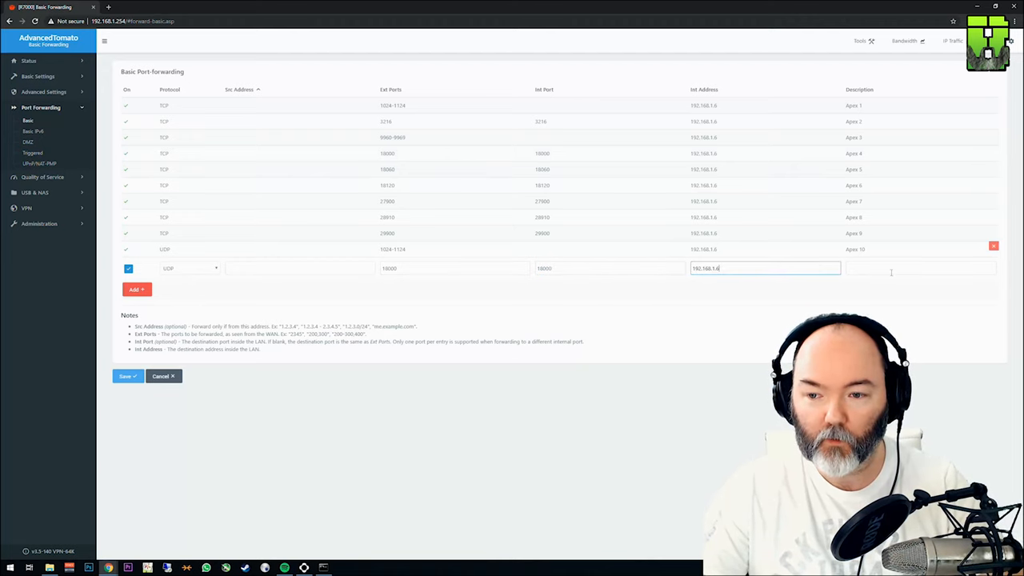
{"action": "type", "text": "Apex 11"}
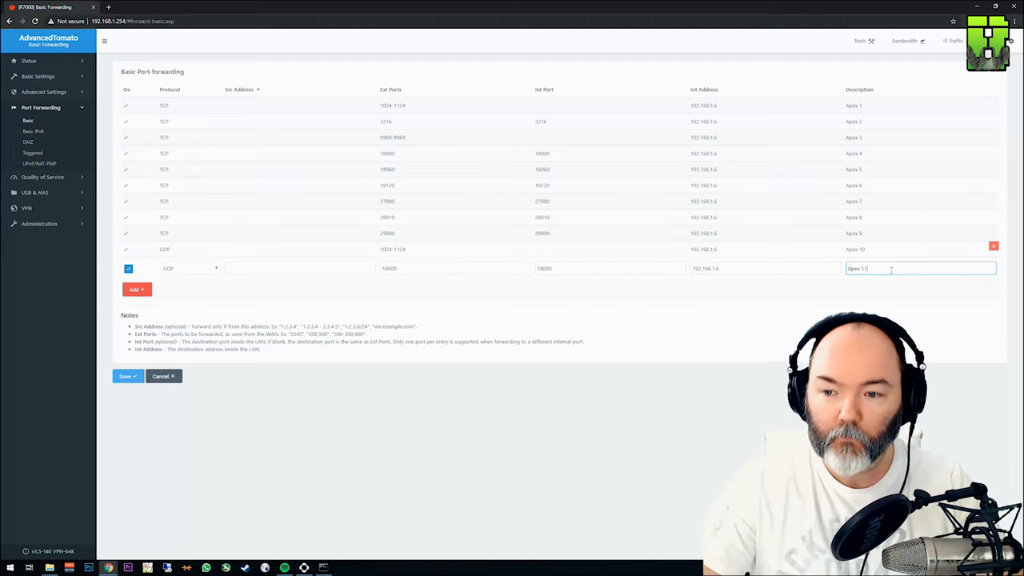
Add UDP rule 'Apex 12' forwarding port 29900 to 192.168.1.6
{"action": "left_click", "coordinate": [190, 284]}
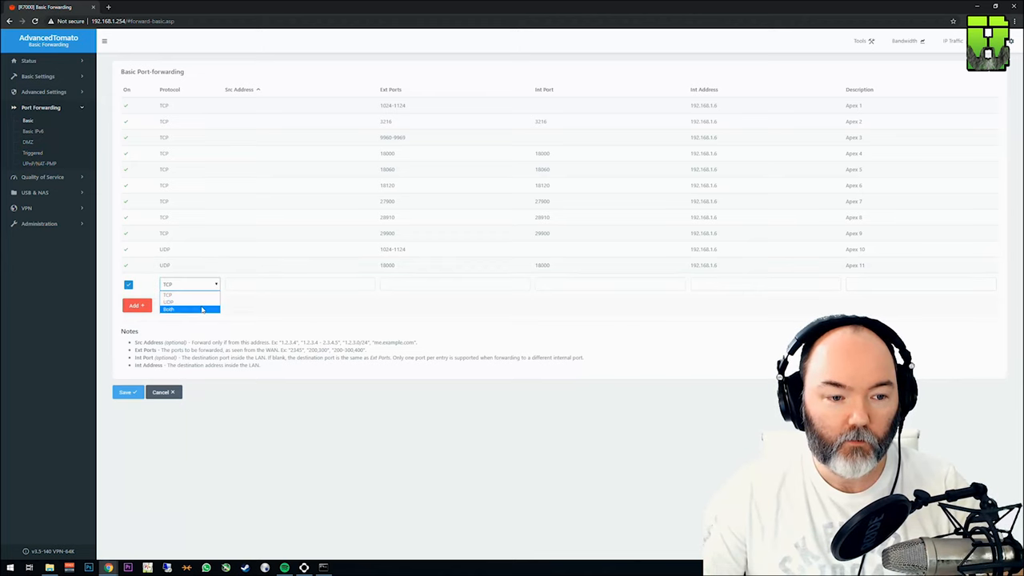
{"action": "left_click", "coordinate": [168, 302]}
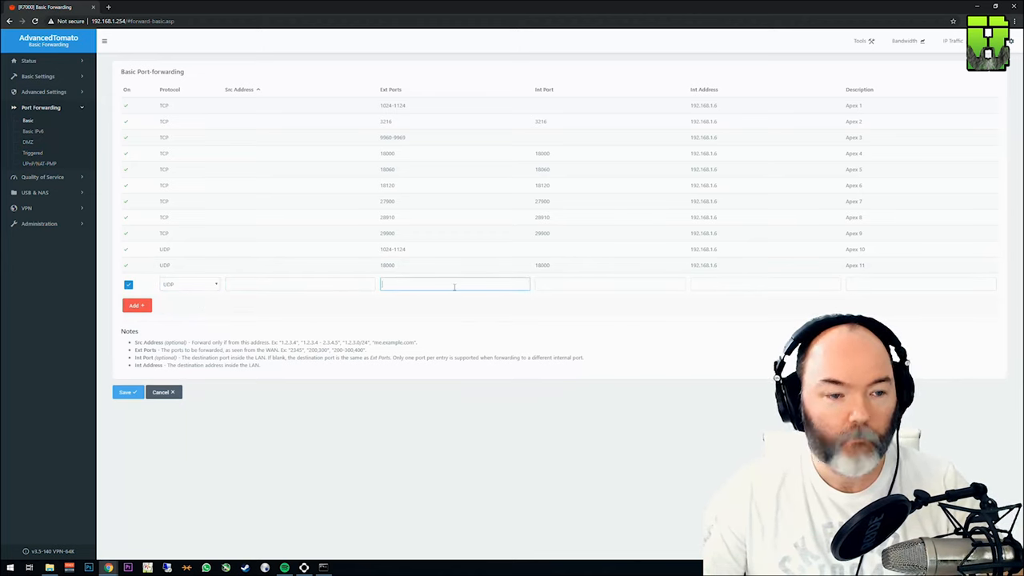
{"action": "type", "text": "29900"}
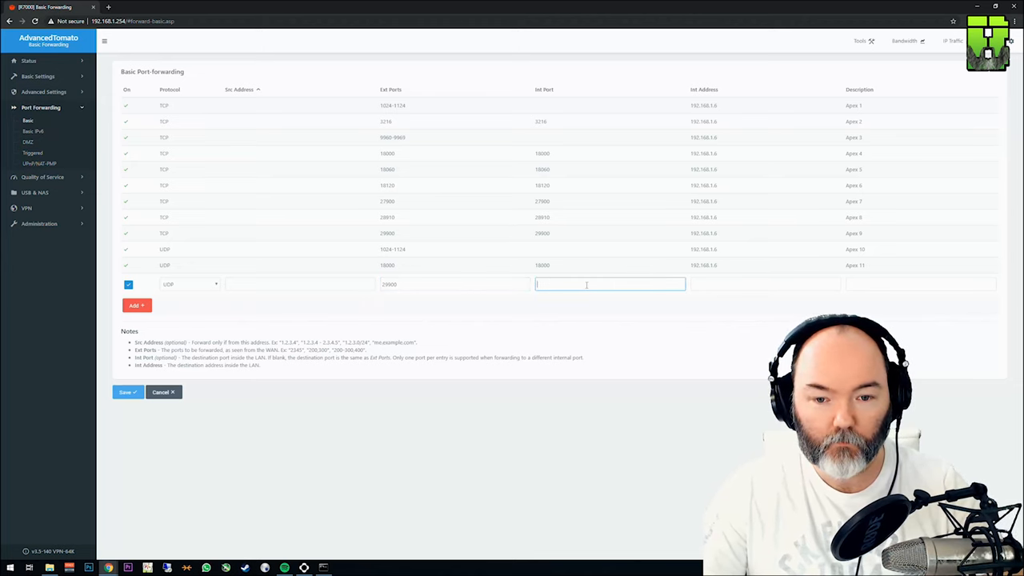
{"action": "type", "text": "29900"}
{"action": "left_click", "coordinate": [765, 284]}
{"action": "type", "text": "192.168.1.6"}
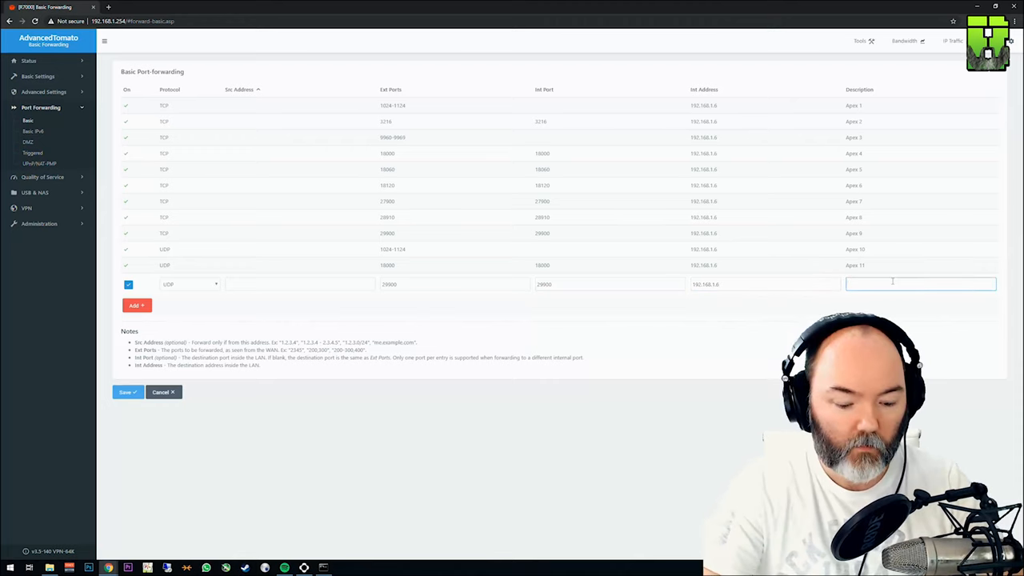
{"action": "type", "text": "Apex 12"}
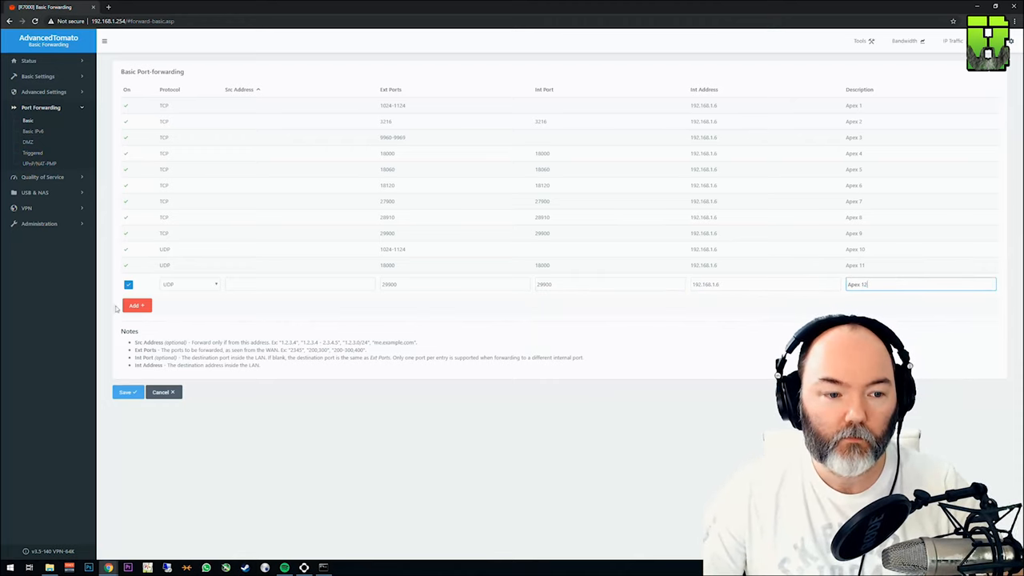
{"action": "left_click", "coordinate": [136, 305]}
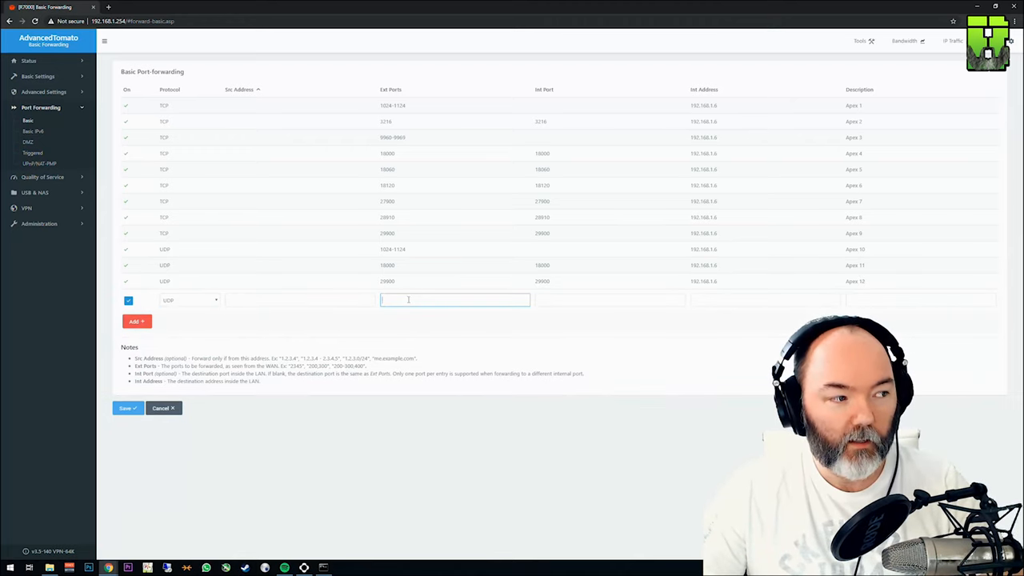
{"action": "type", "text": "1"}
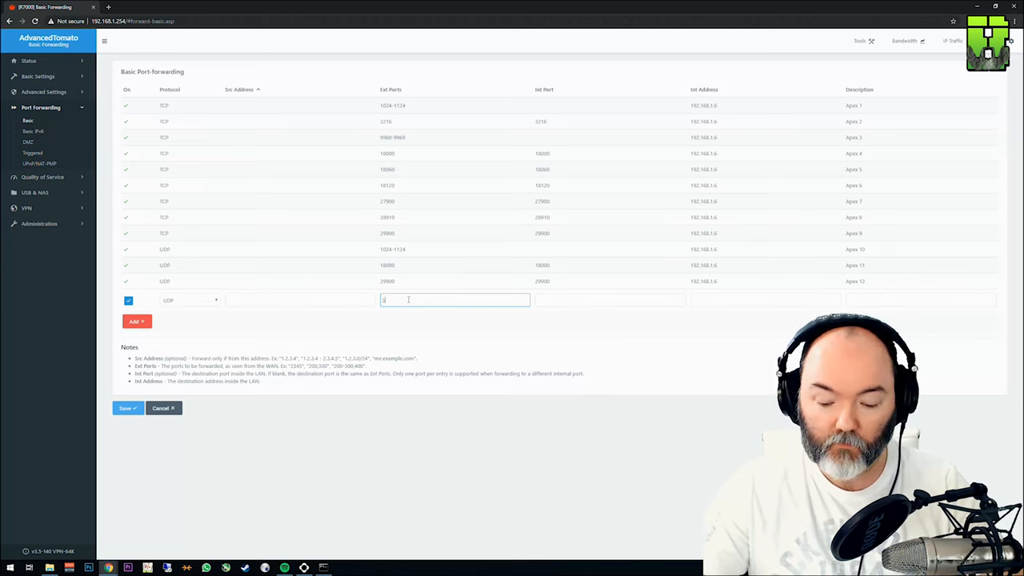
{"action": "type", "text": "37000"}
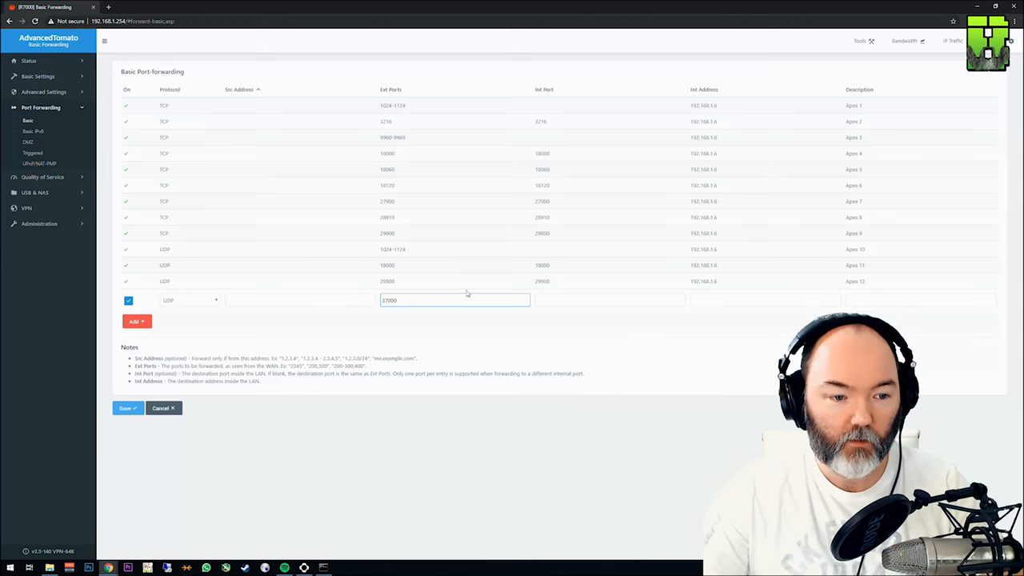
{"action": "left_click", "coordinate": [609, 300]}
{"action": "type", "text": "Apex 13"}
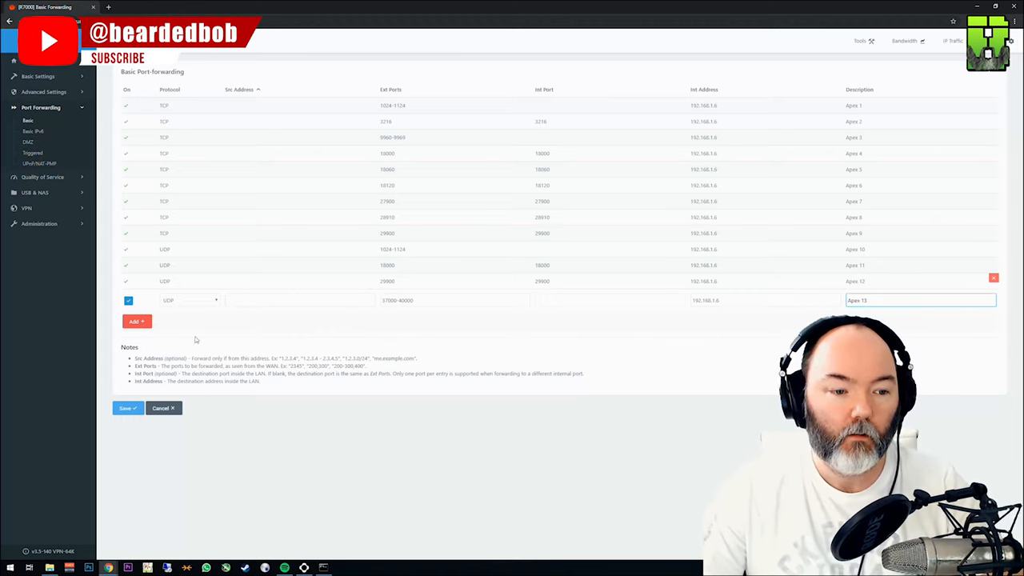
{"action": "left_click", "coordinate": [136, 320]}
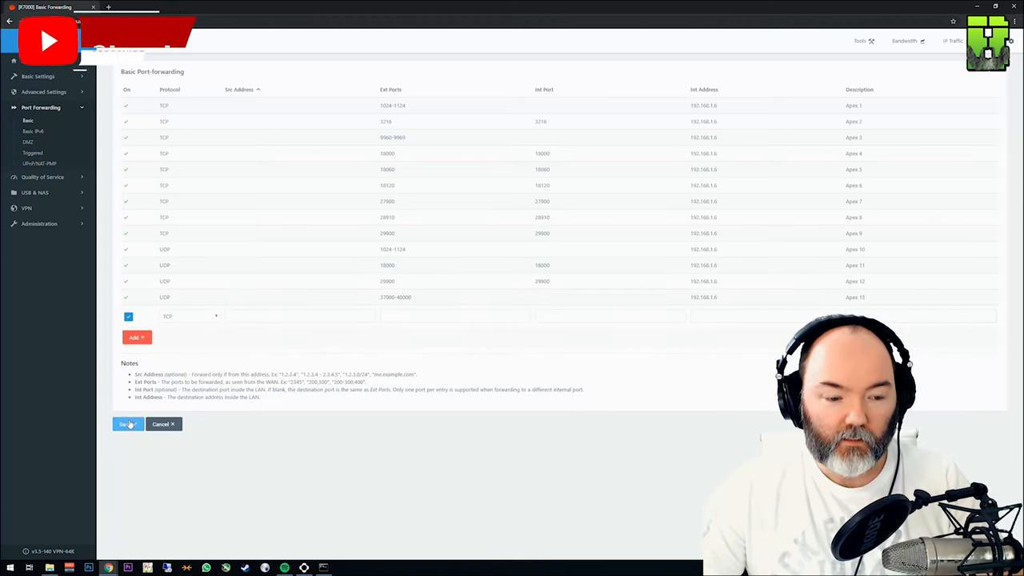
Save the thirteen Apex rules, then reload the Basic port-forwarding page via Basic IPv6
{"action": "left_click", "coordinate": [127, 424]}
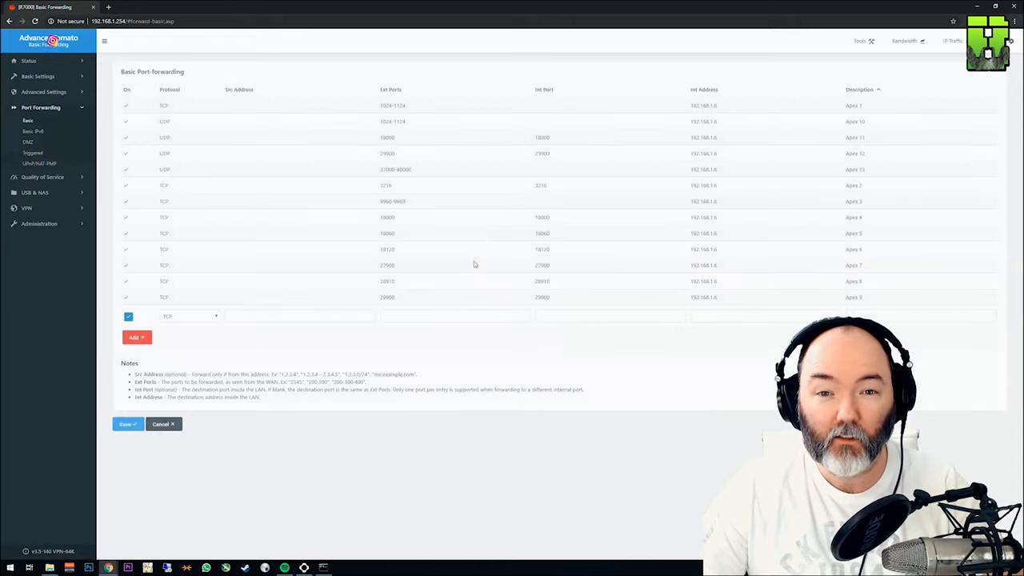
{"action": "left_click", "coordinate": [34, 131]}
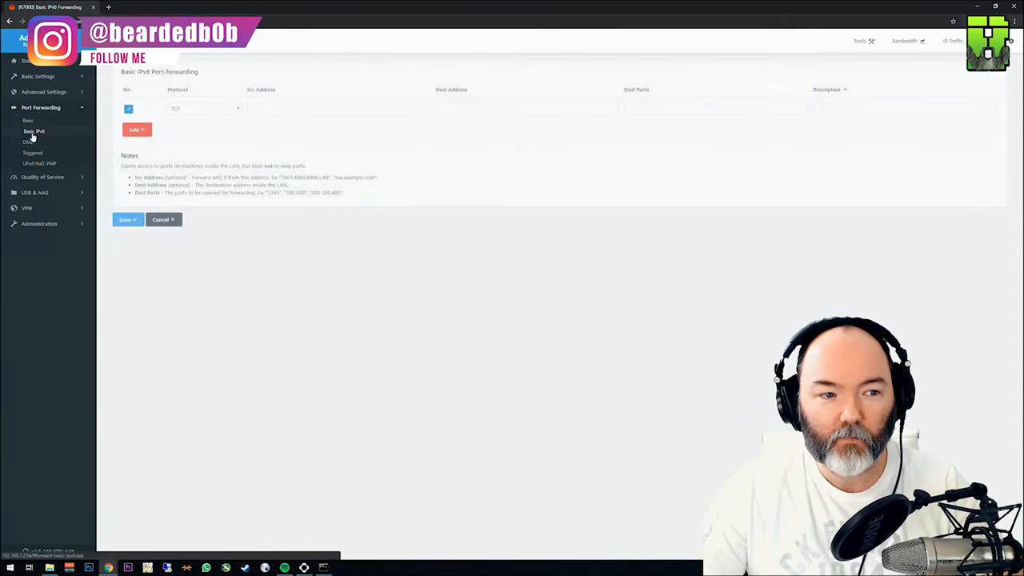
{"action": "left_click", "coordinate": [28, 120]}
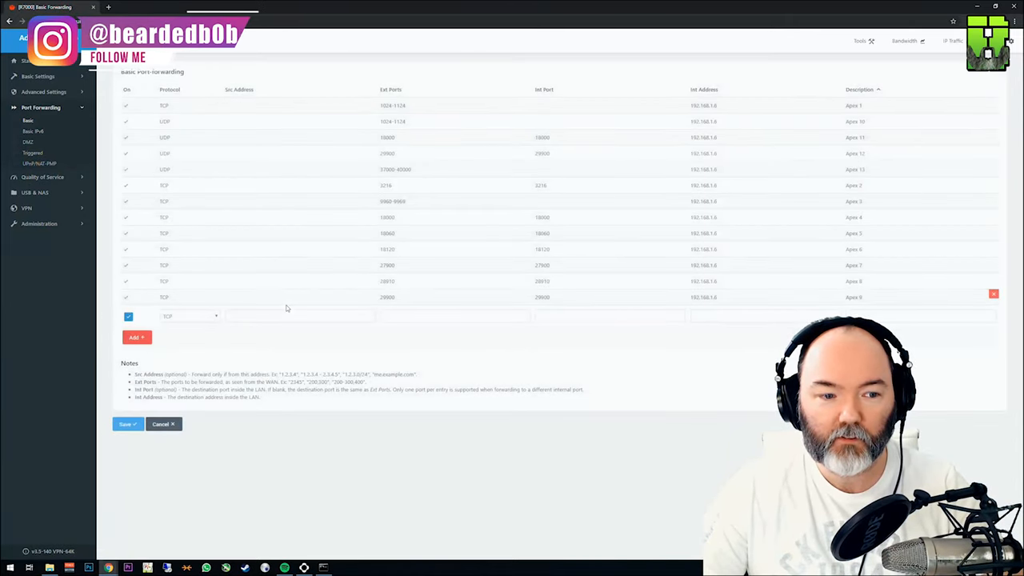